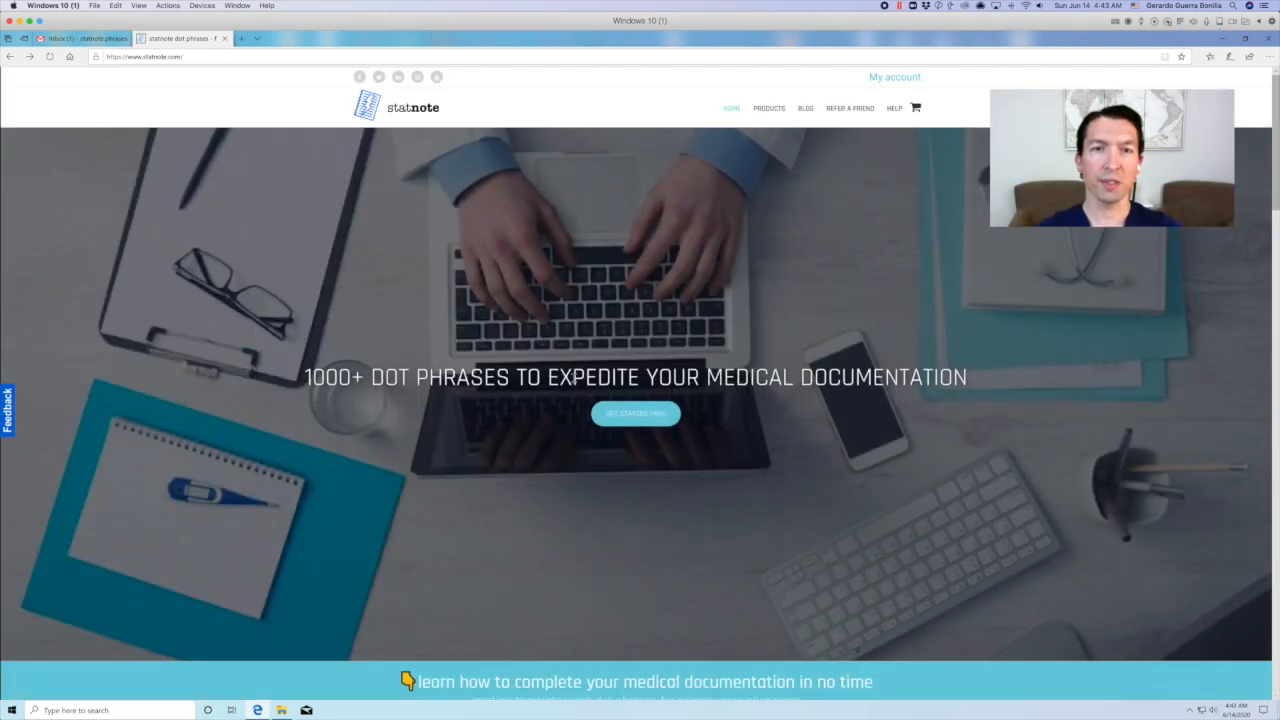
Step: Submit an email address for the free StatNote starter library, then switch to the Gmail inbox
left_click(636, 412)
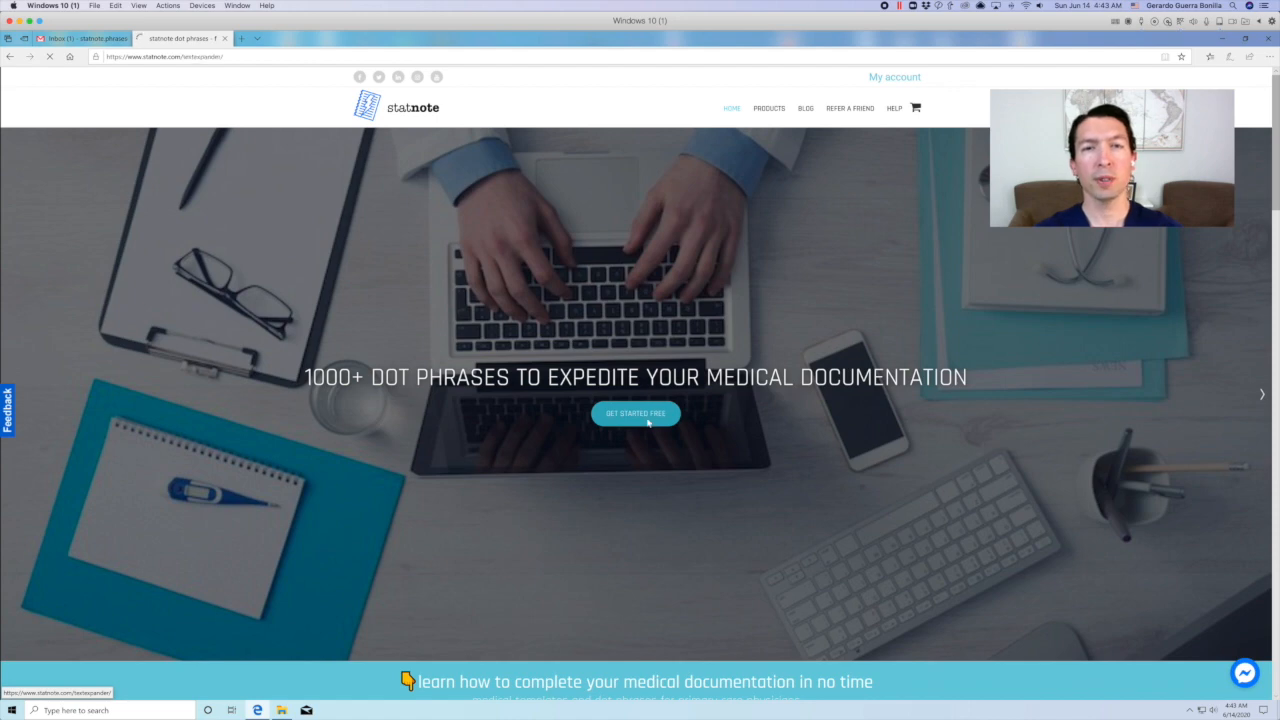
left_click(636, 412)
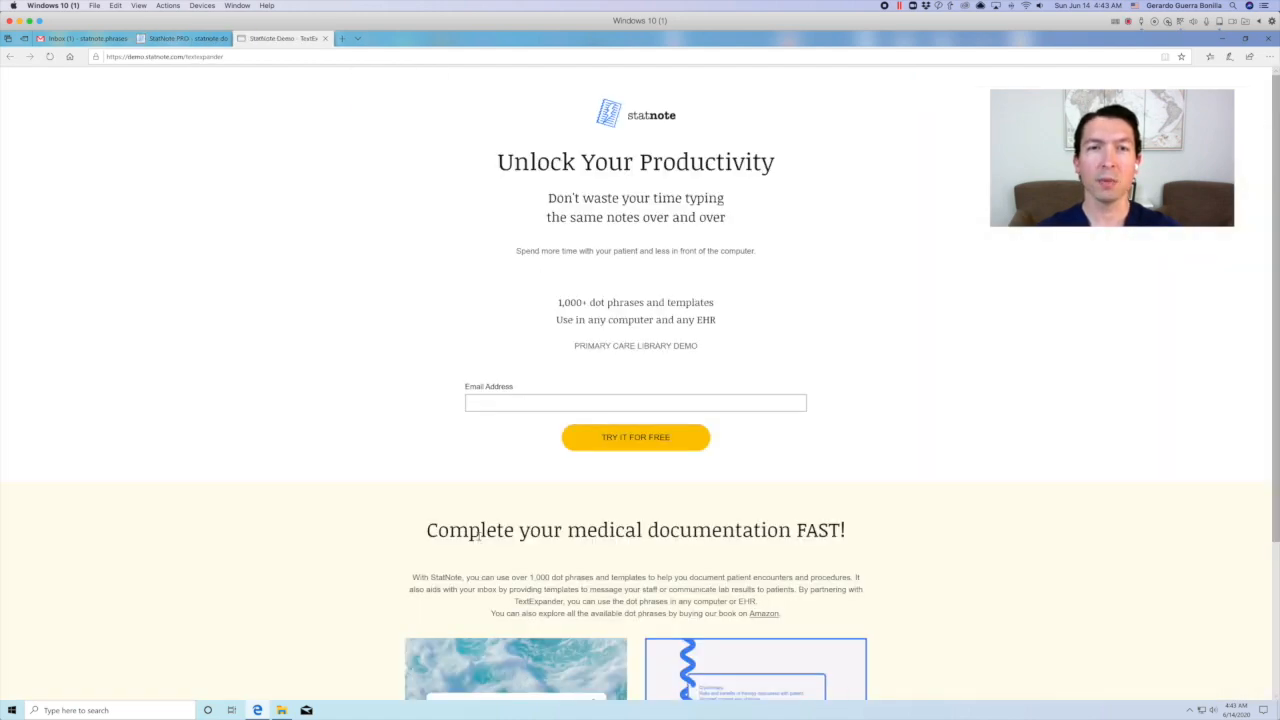
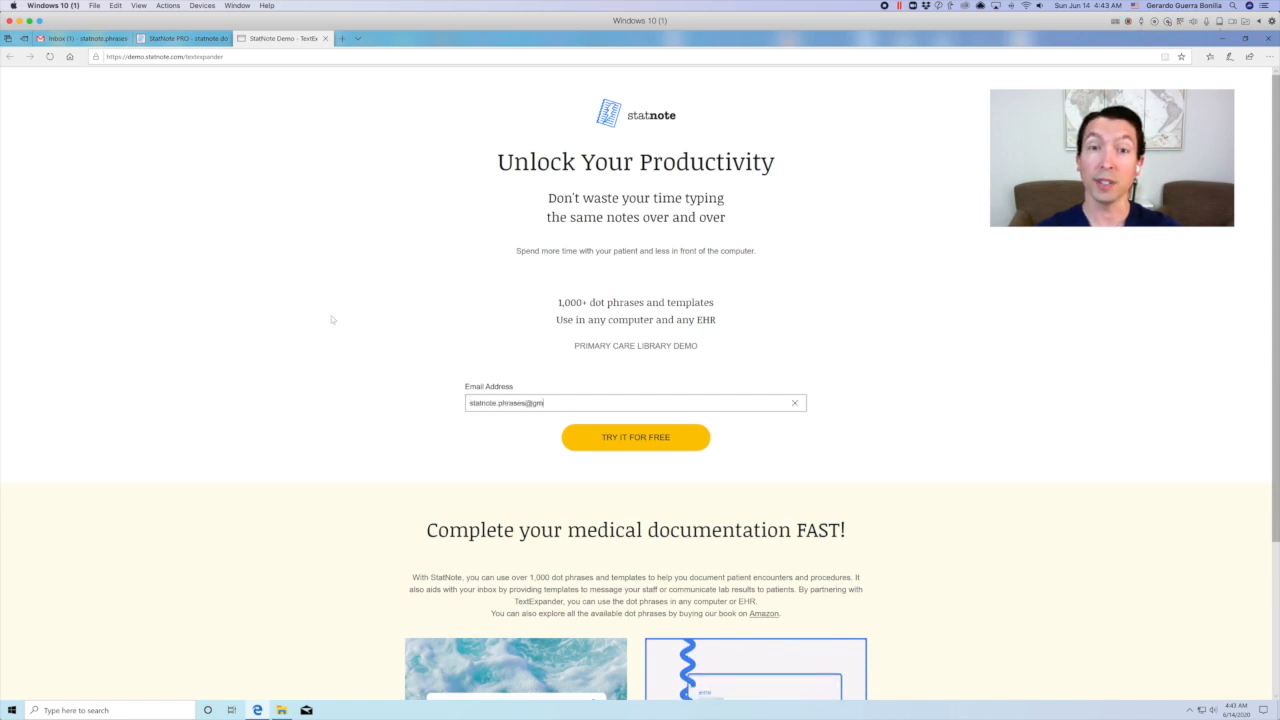
left_click(636, 436)
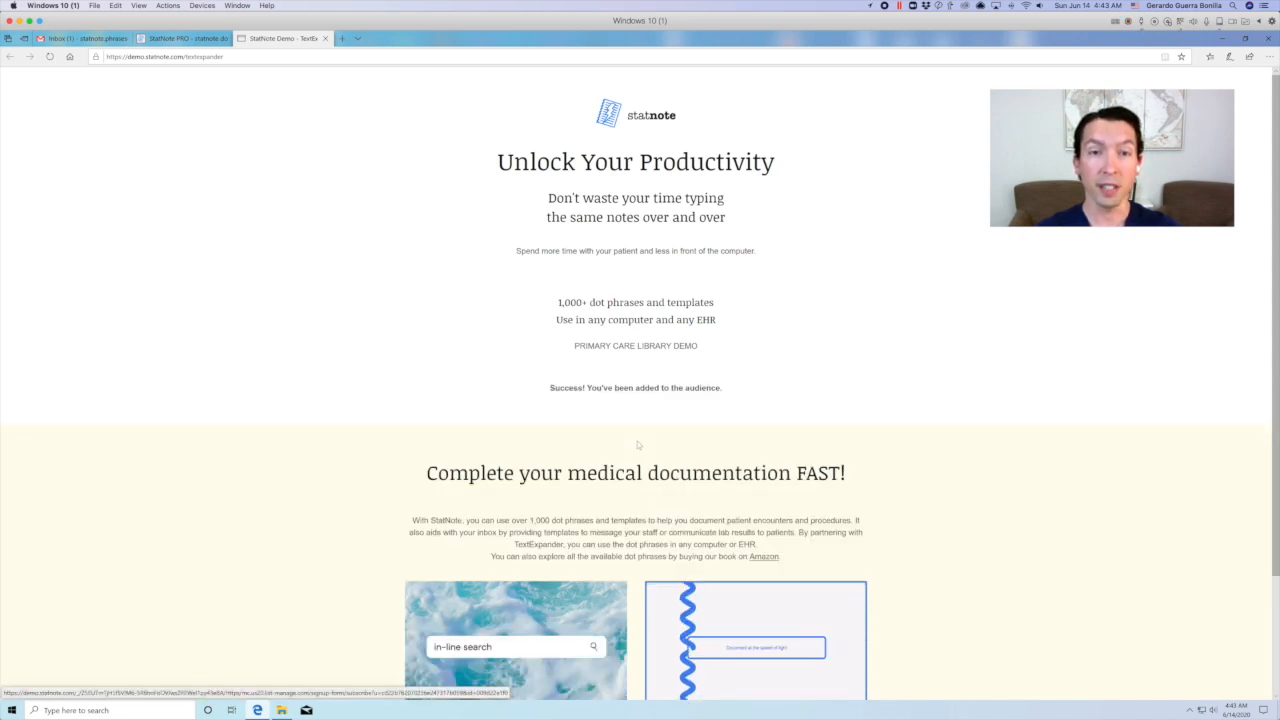
left_click(78, 38)
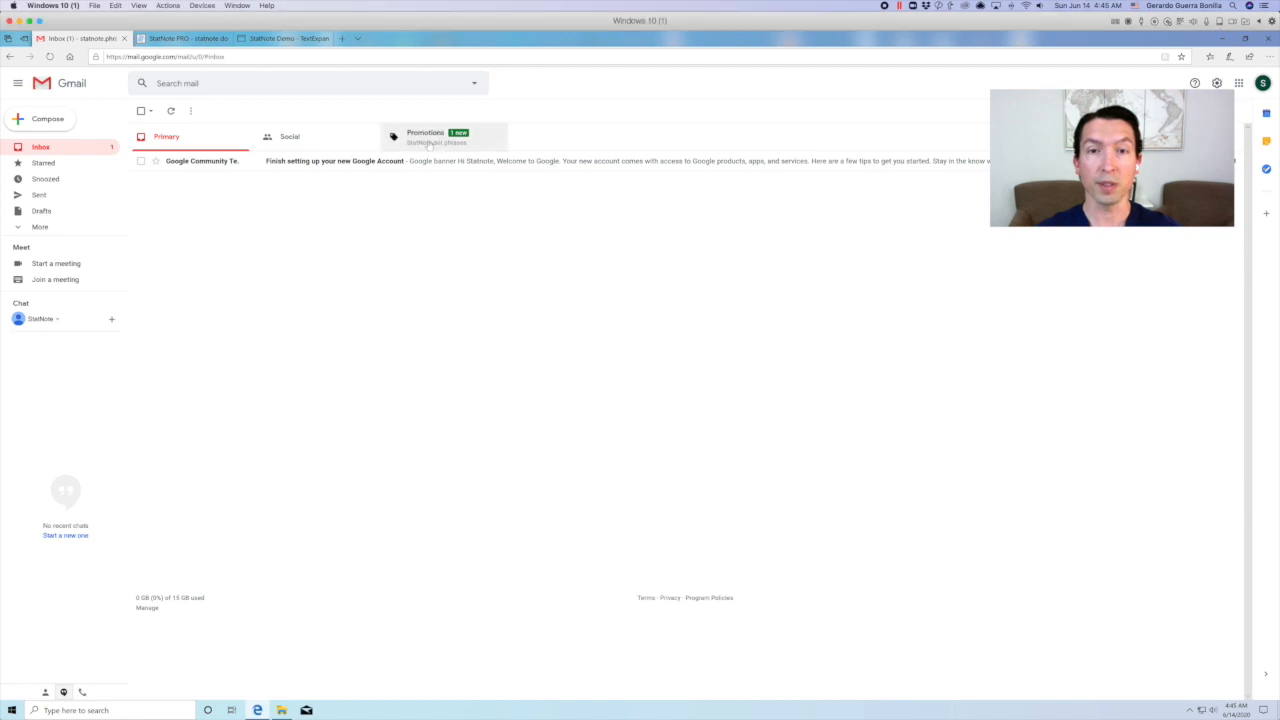
Step: From Promotions, open the StatNote dot phrases email and follow its 'Create an account' link
left_click(424, 136)
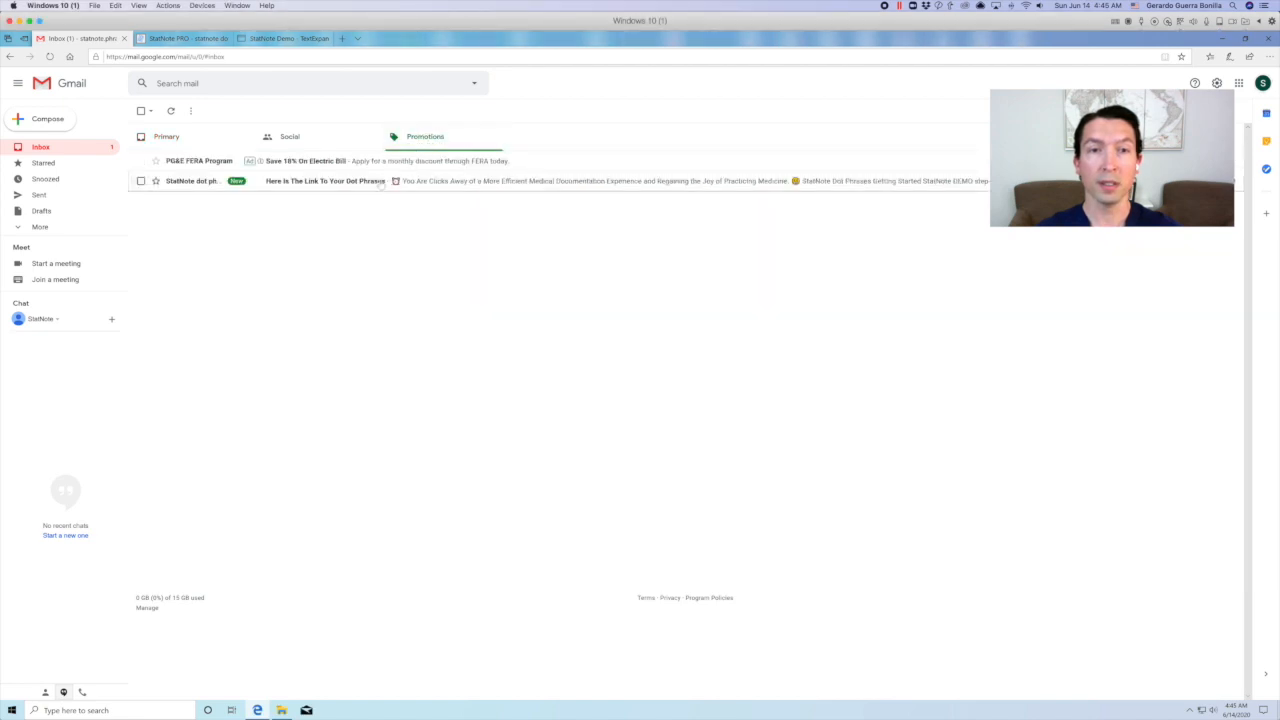
left_click(324, 180)
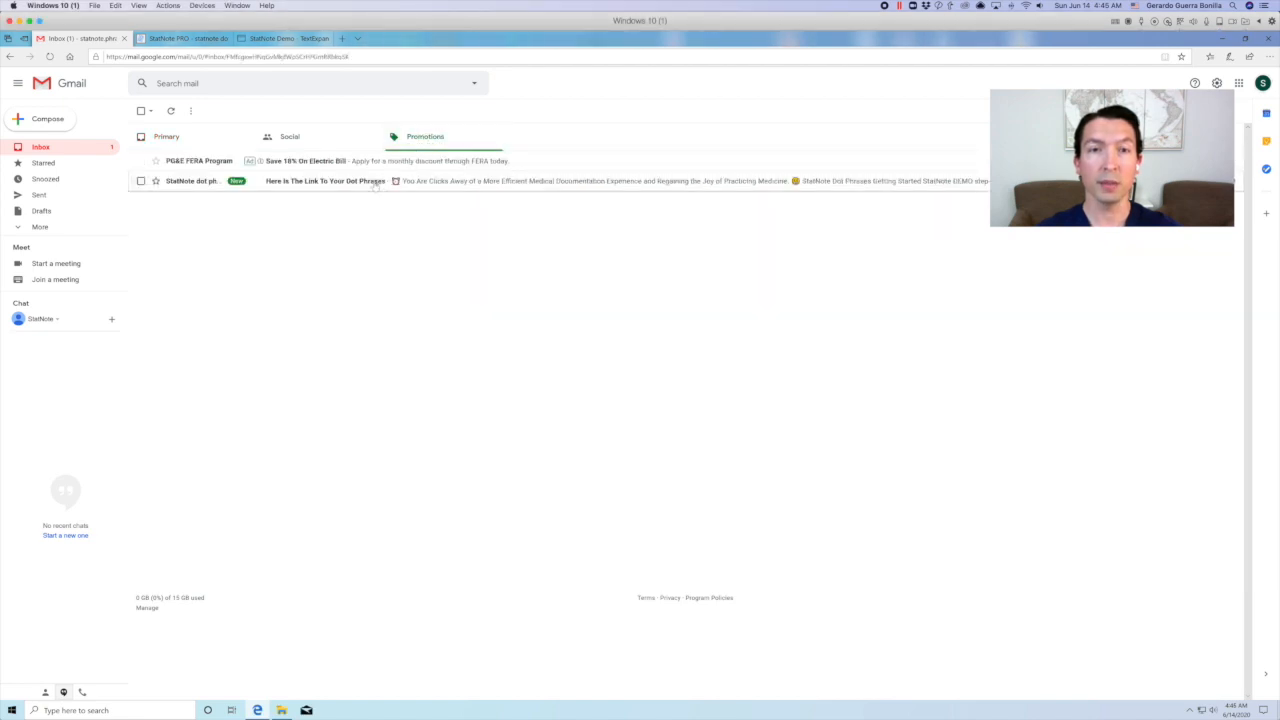
left_click(324, 180)
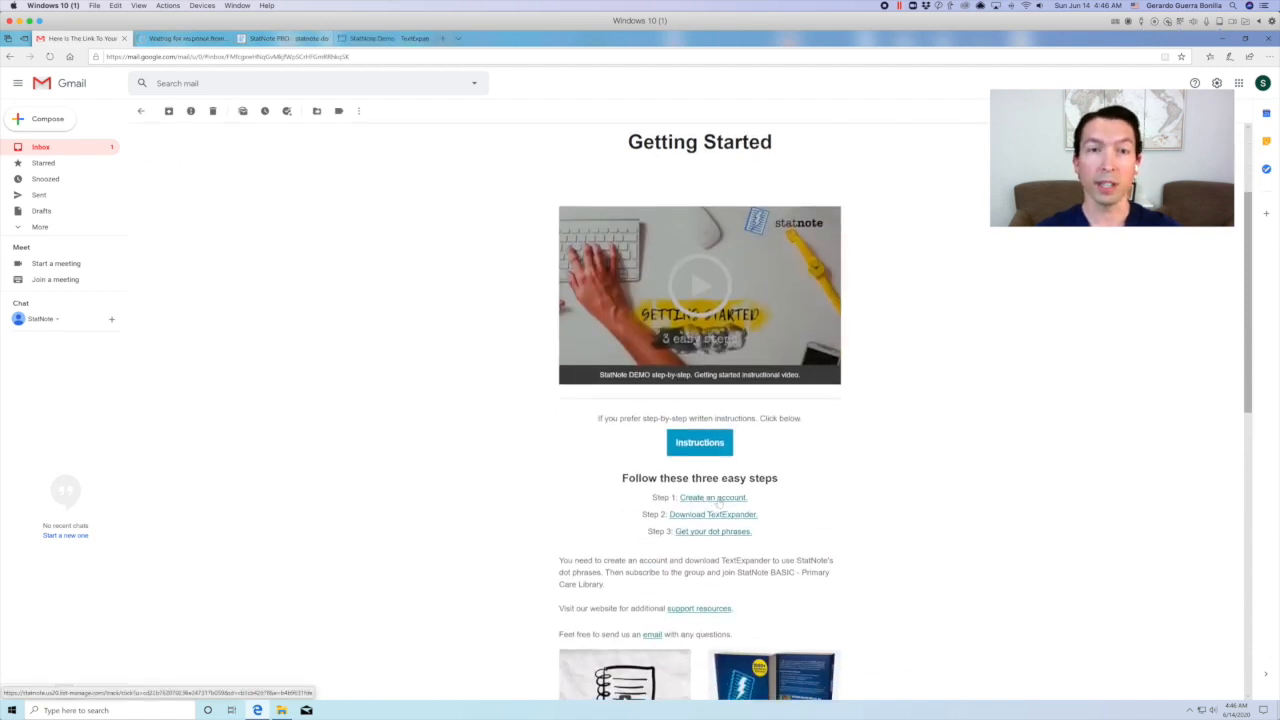
left_click(712, 514)
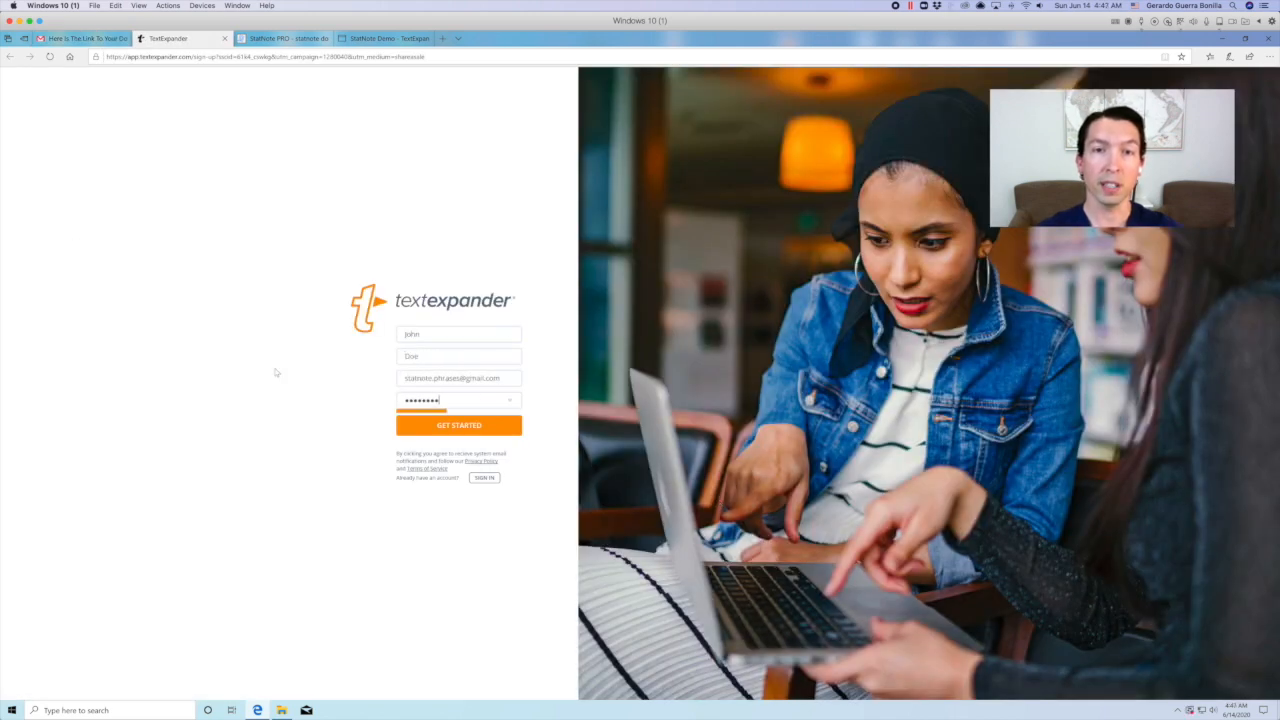
Step: Submit the filled-in name, email and password to create the TextExpander account
left_click(458, 424)
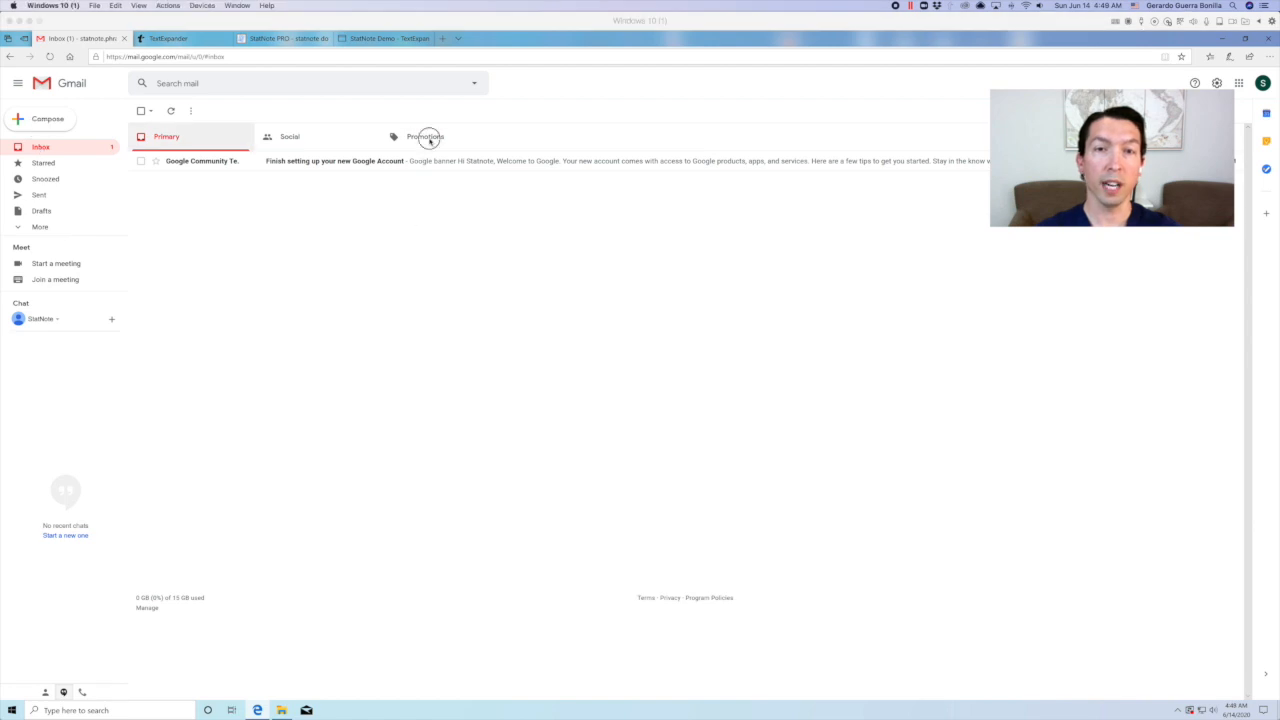
Step: Verify the account's email address from the TextExpander verification message
left_click(424, 136)
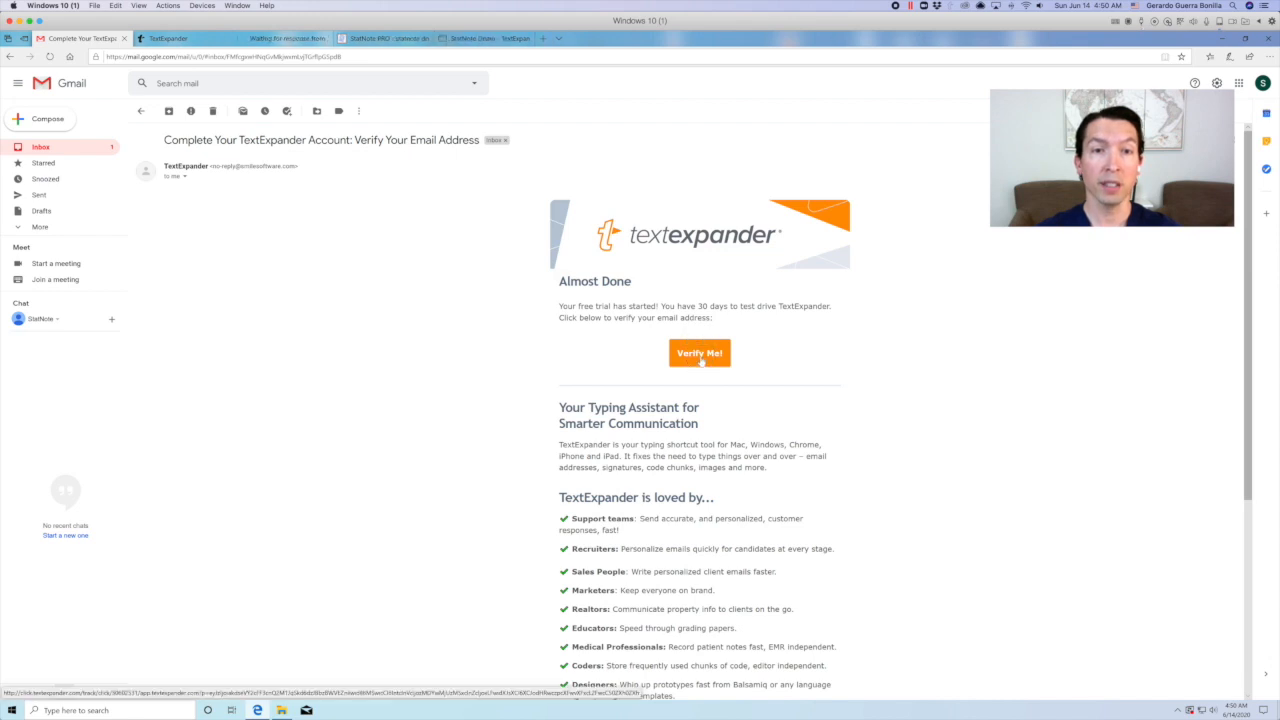
left_click(700, 352)
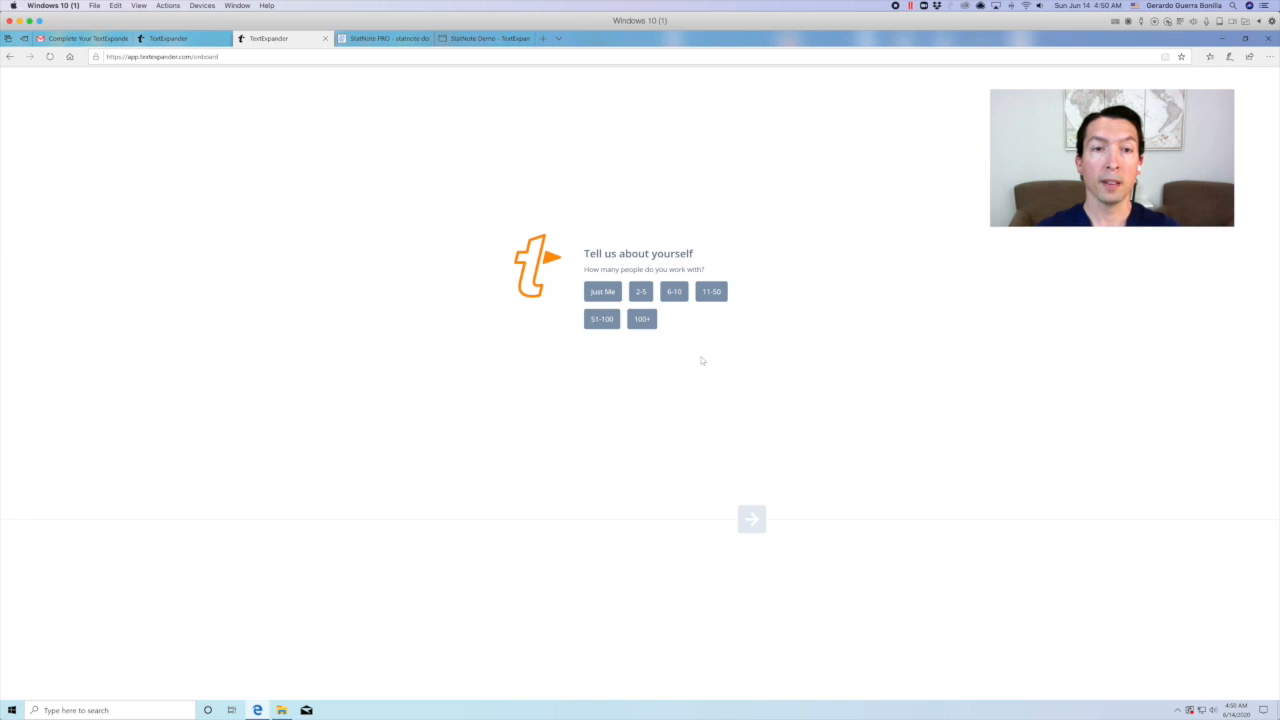
Step: Answer 'Just Me', choose the 30-day free trial and pass the role question to reach the video
left_click(600, 292)
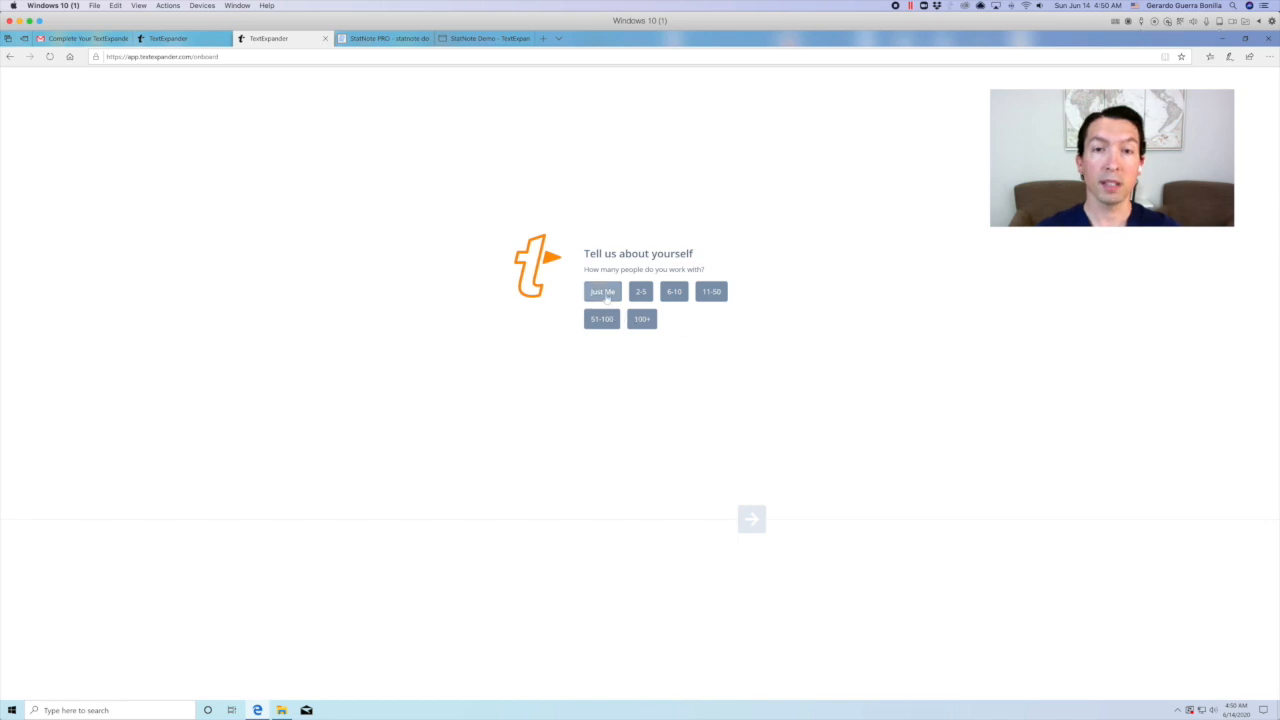
left_click(602, 292)
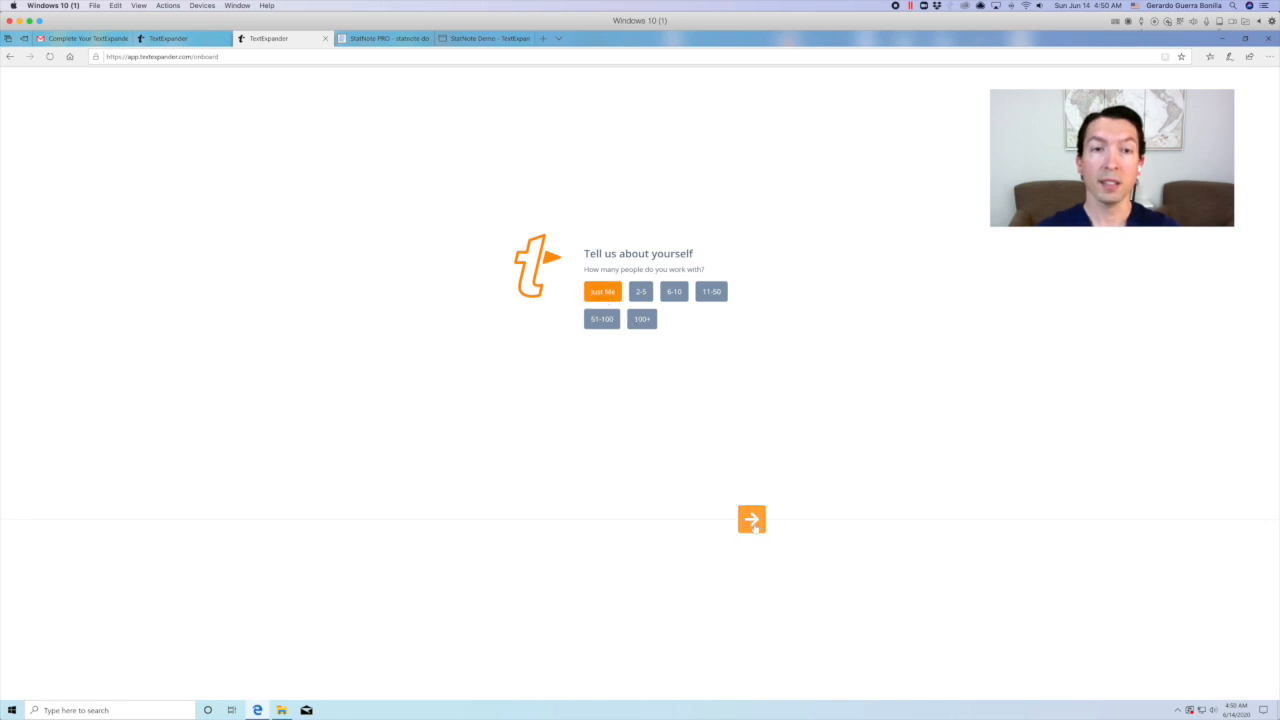
left_click(752, 520)
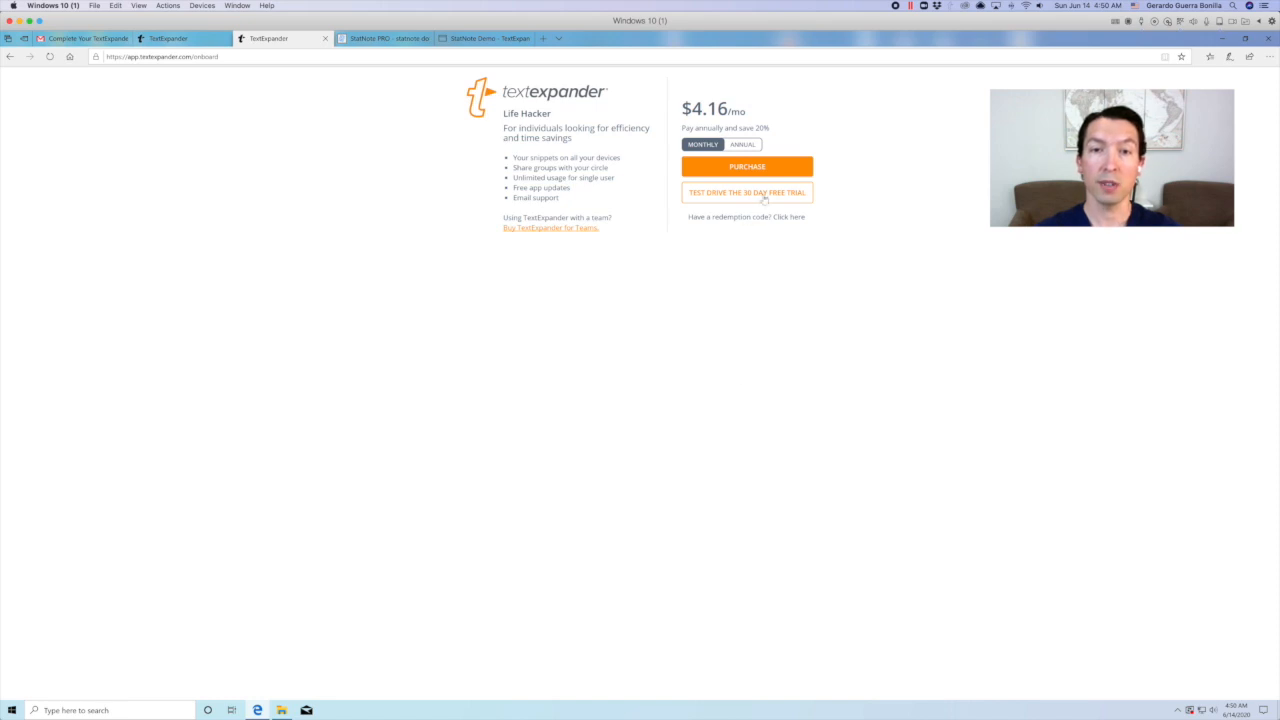
left_click(746, 192)
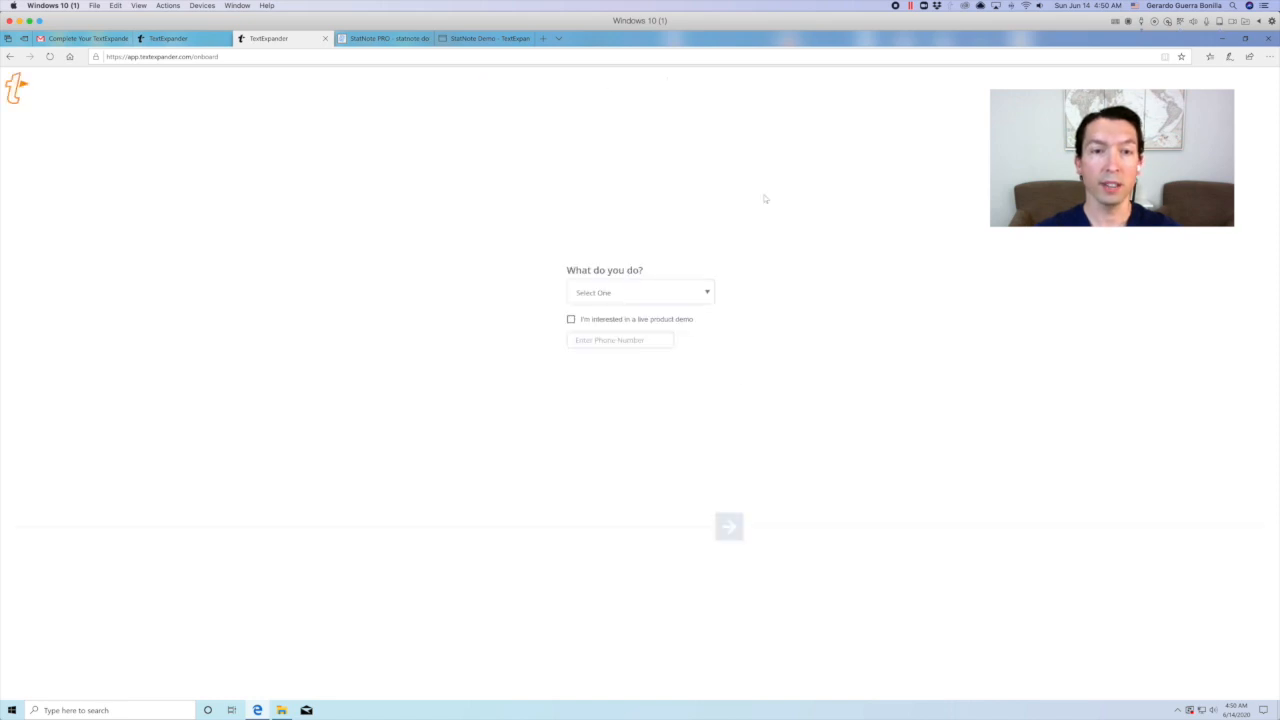
left_click(640, 292)
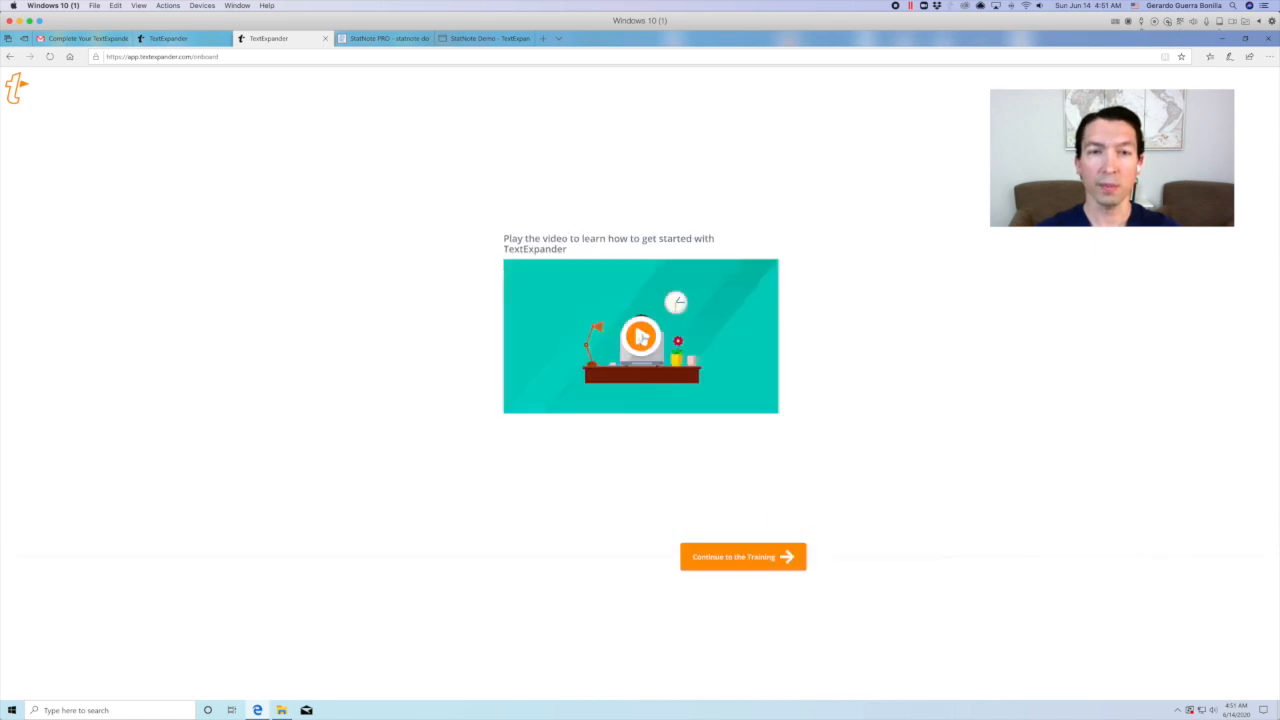
Step: Work through the typing tutorial, choose the ';sig' signature abbreviation and continue past the first snippet group
left_click(640, 336)
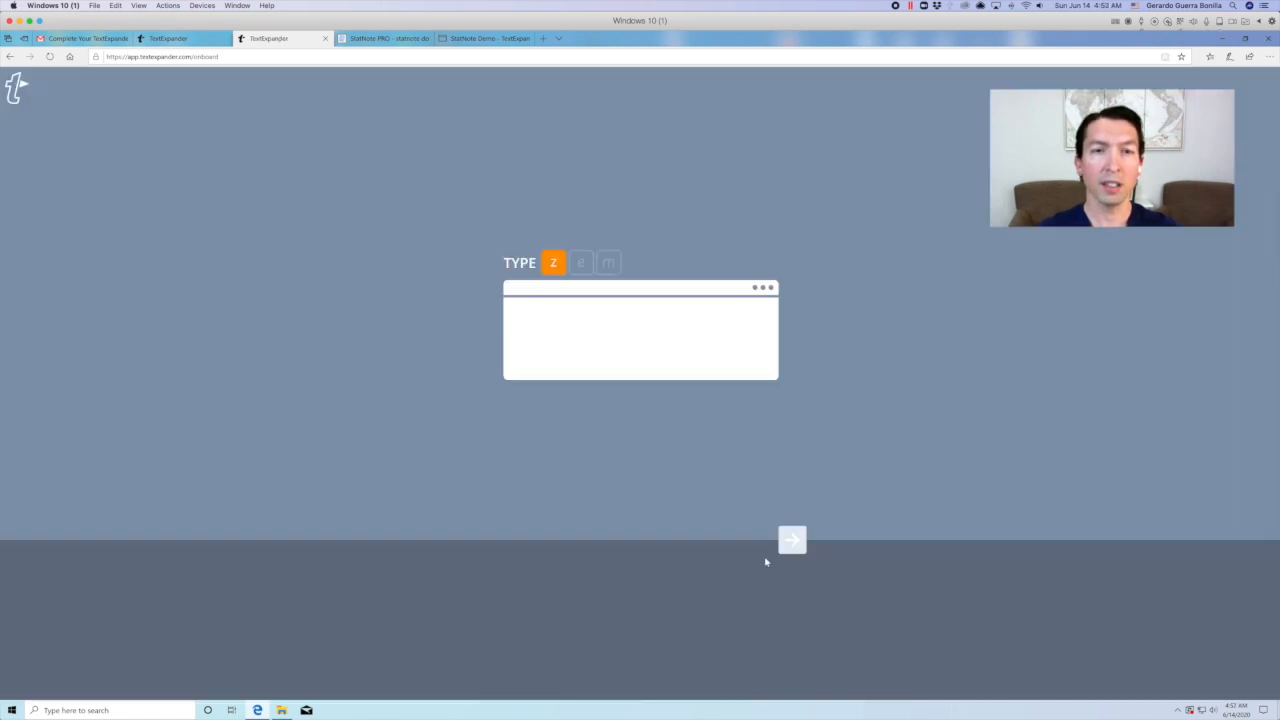
type("zem")
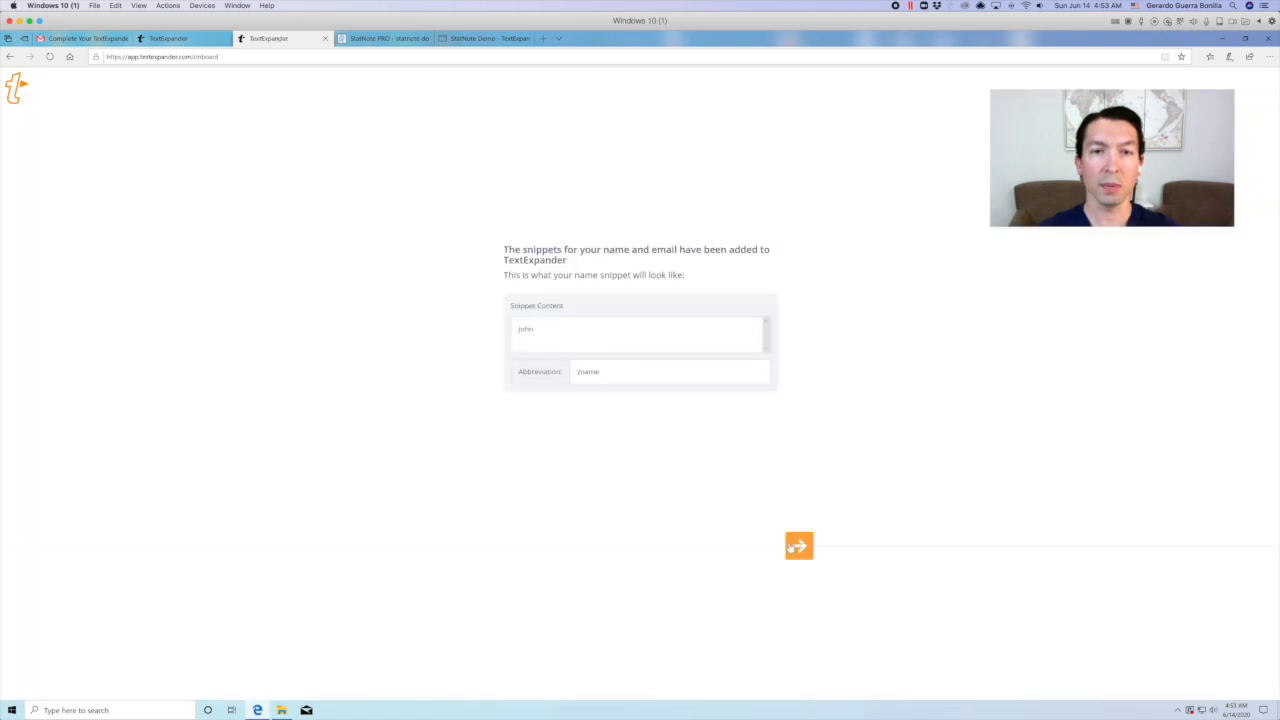
left_click(798, 546)
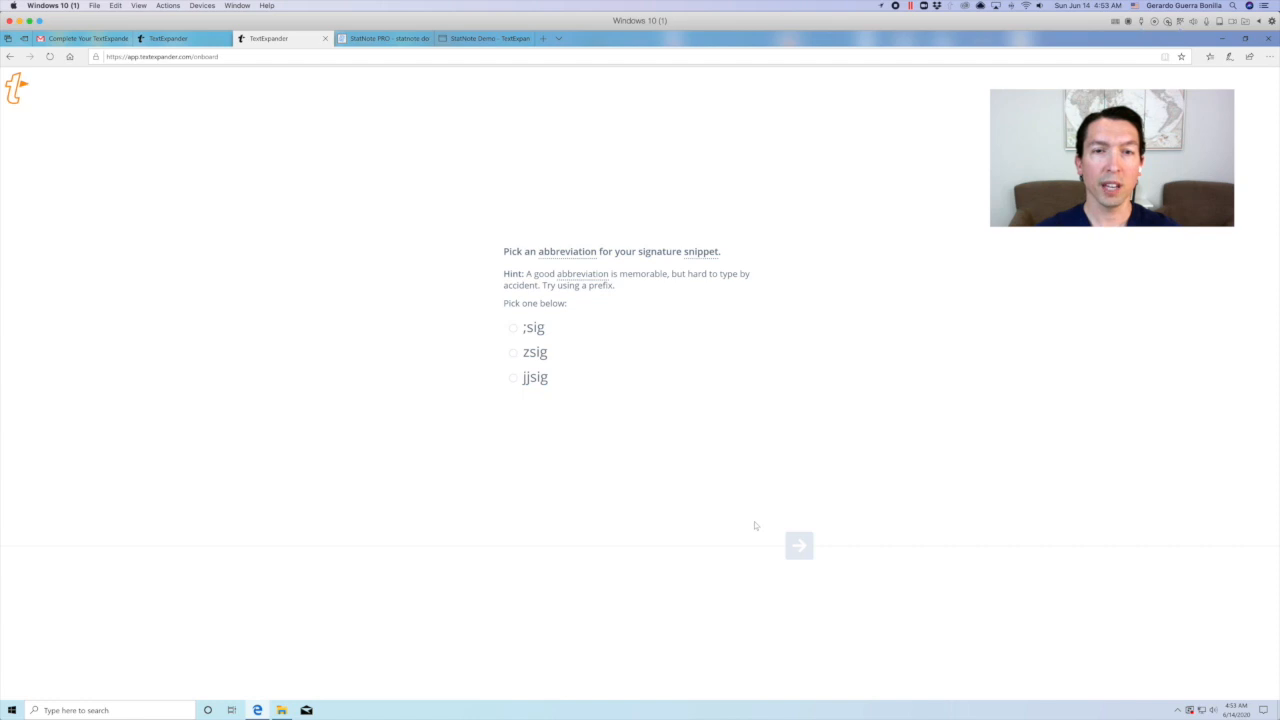
left_click(512, 328)
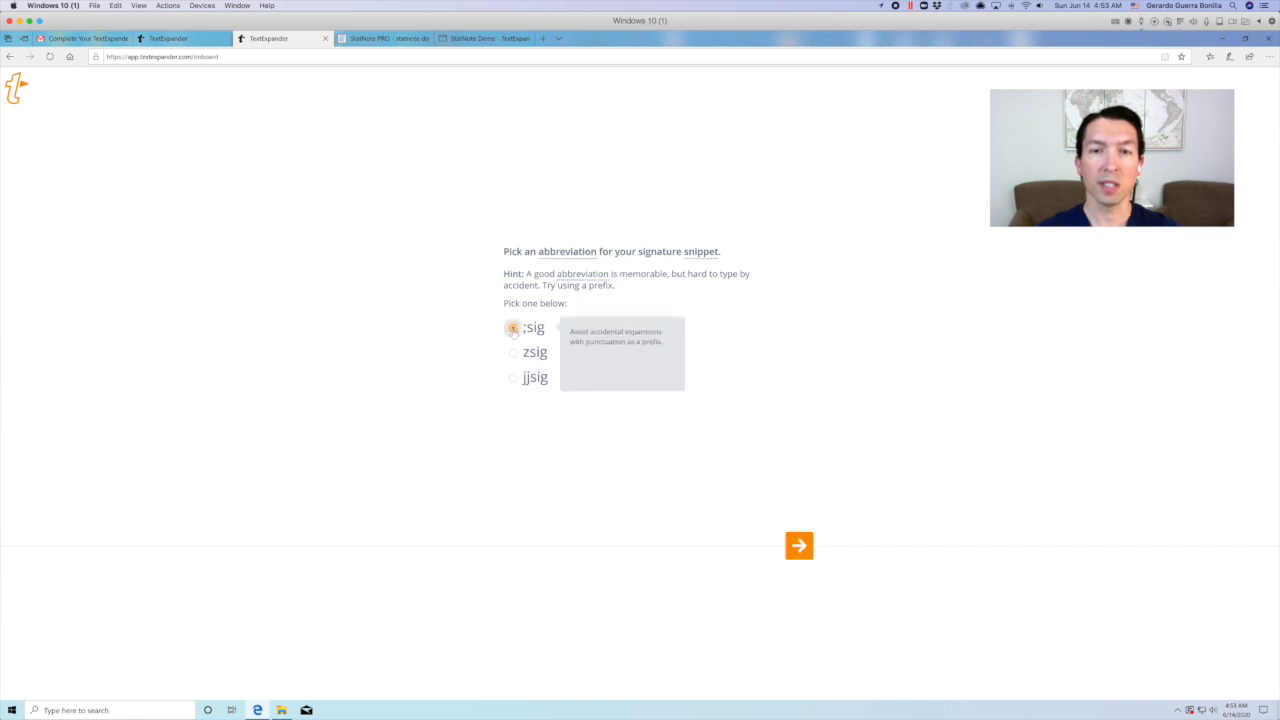
left_click(512, 328)
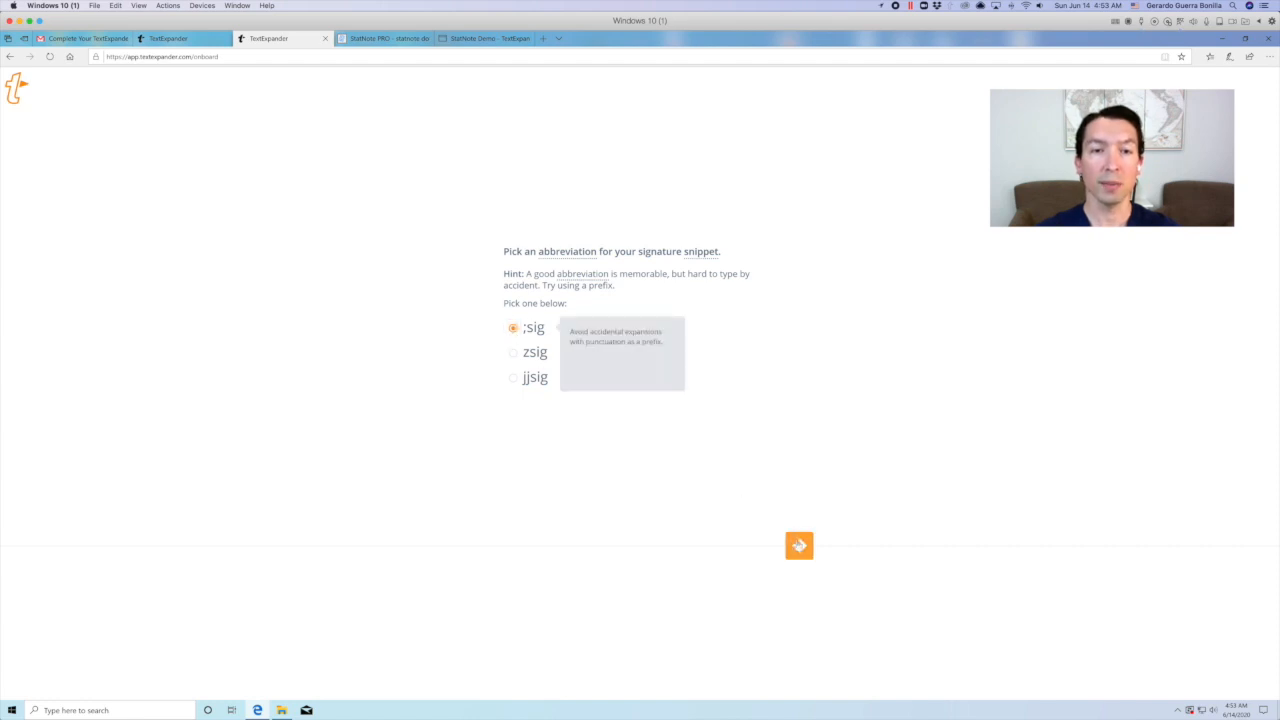
left_click(798, 544)
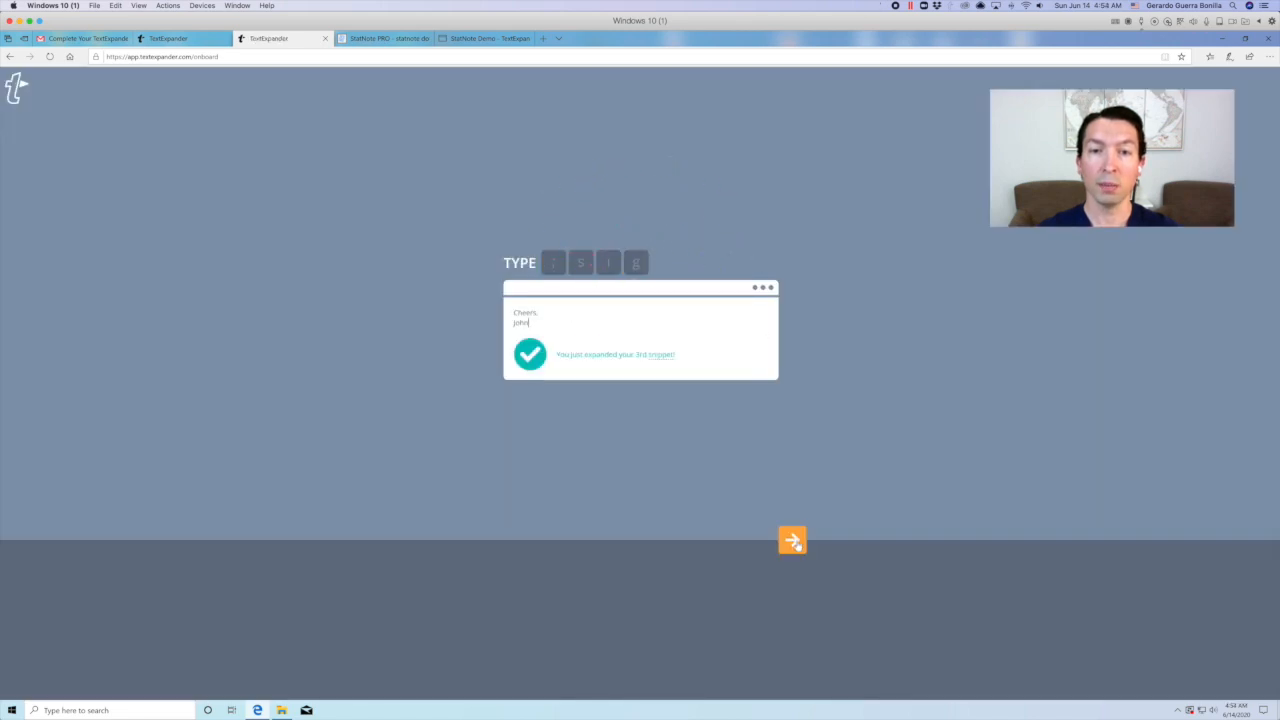
left_click(792, 540)
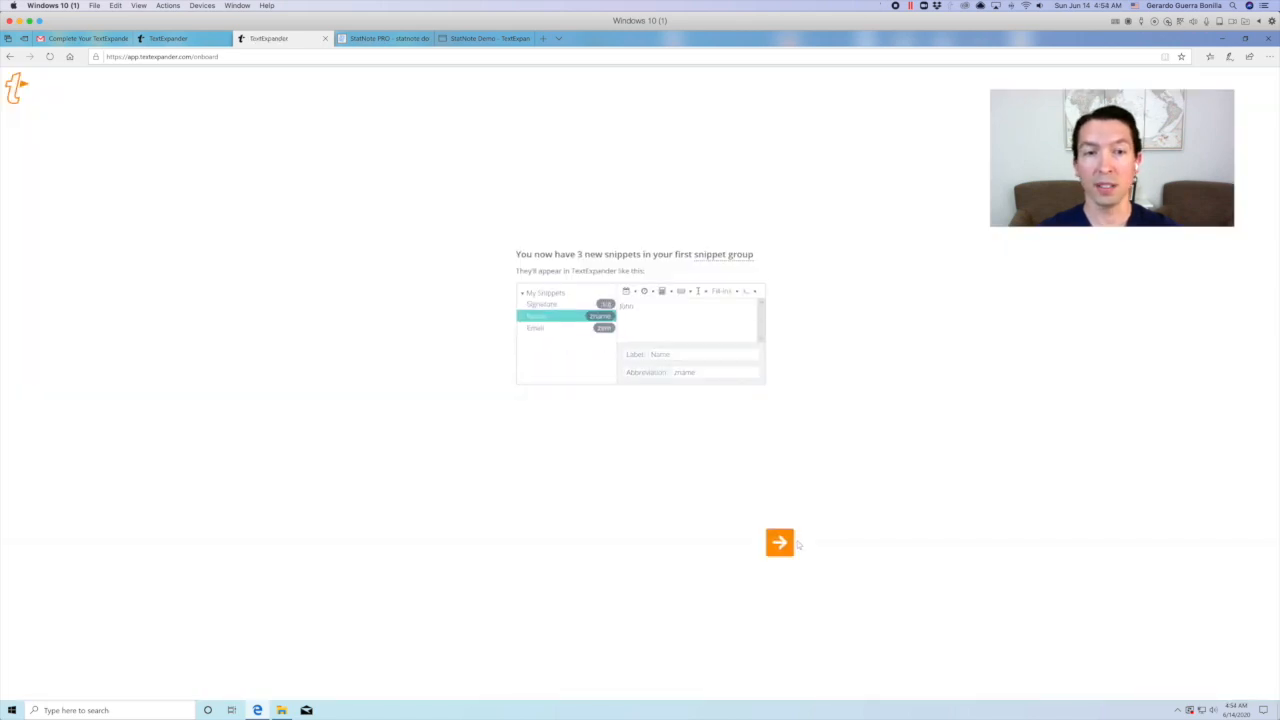
left_click(780, 542)
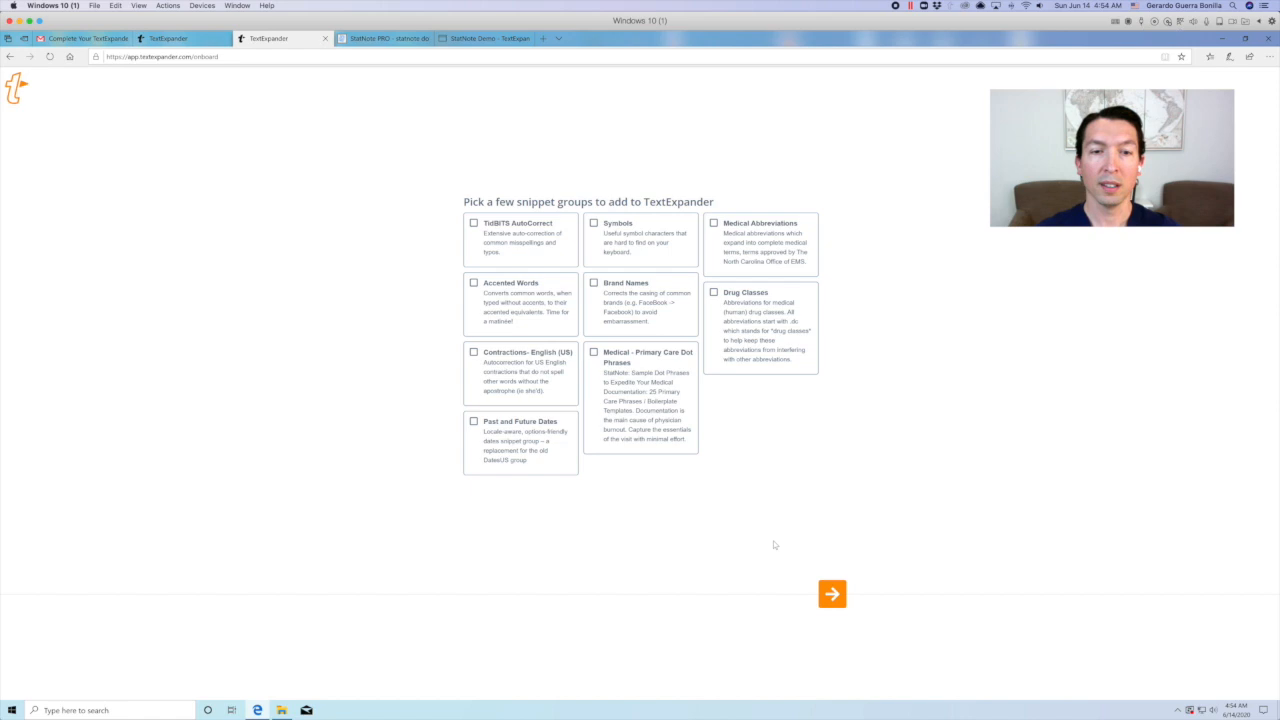
mouse_move(772, 538)
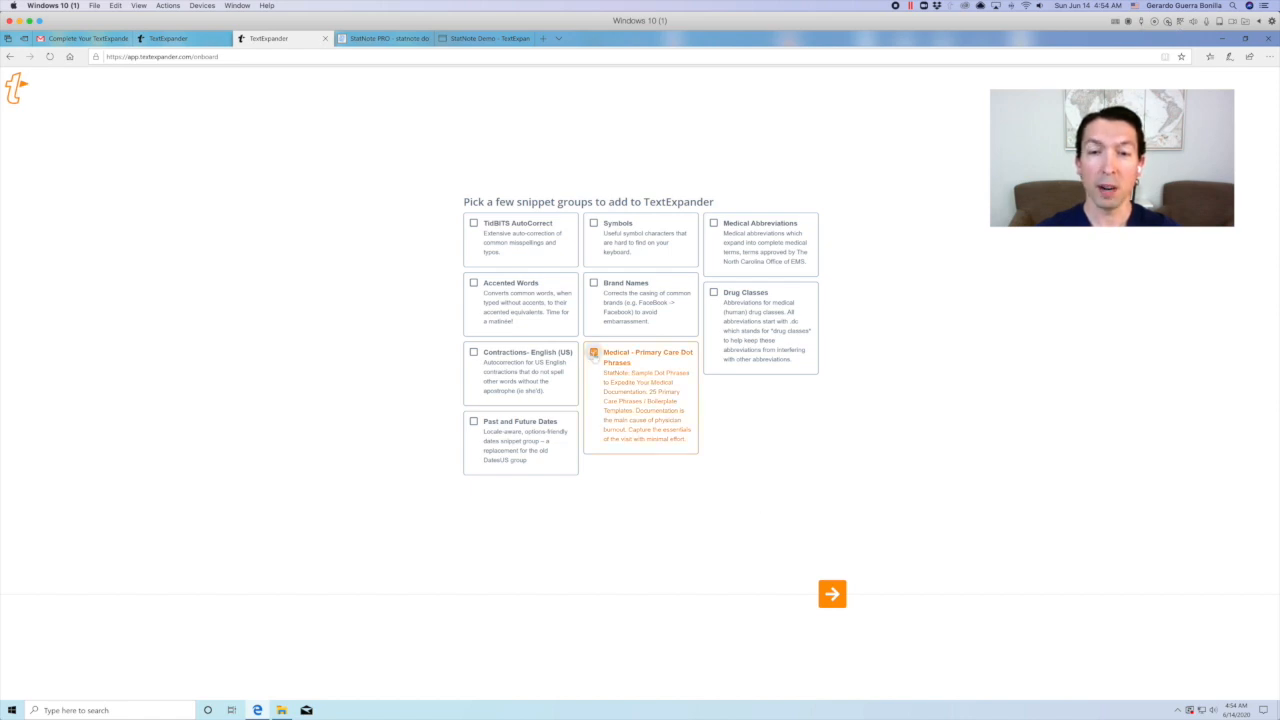
Step: Leave the Primary Care Dot Phrases group unchecked and finish setup without adding groups
left_click(594, 352)
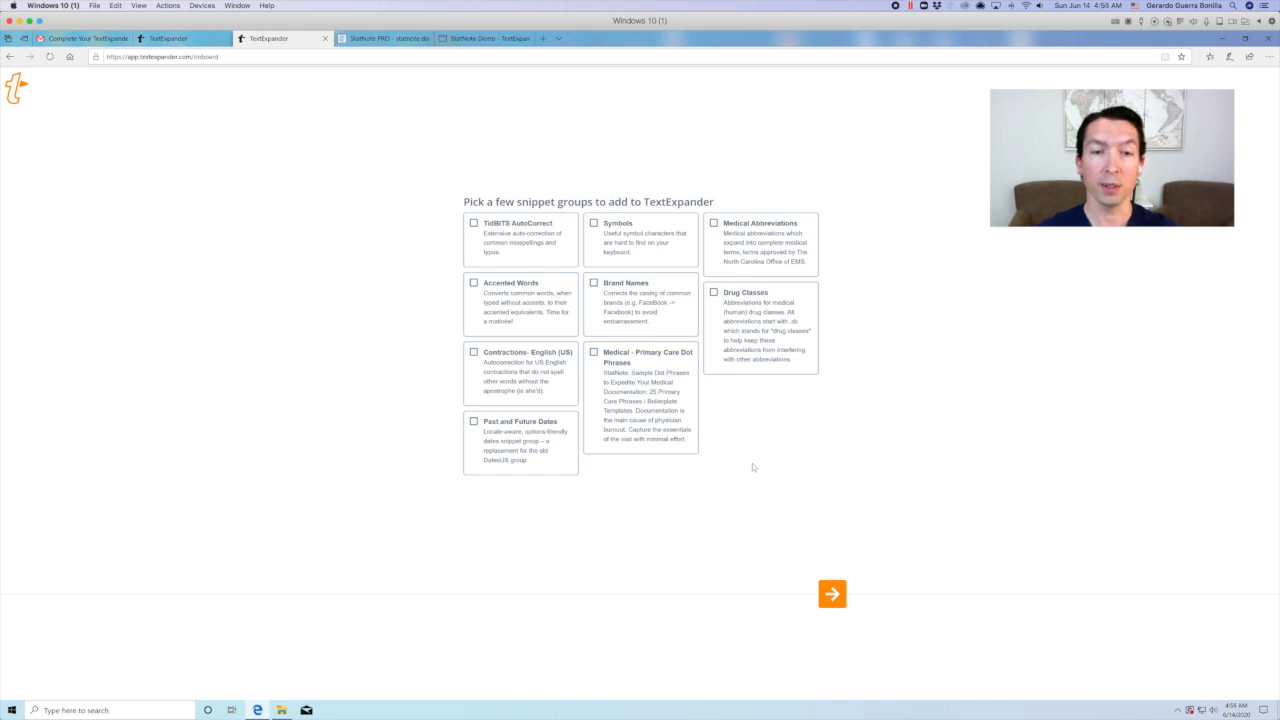
mouse_move(802, 556)
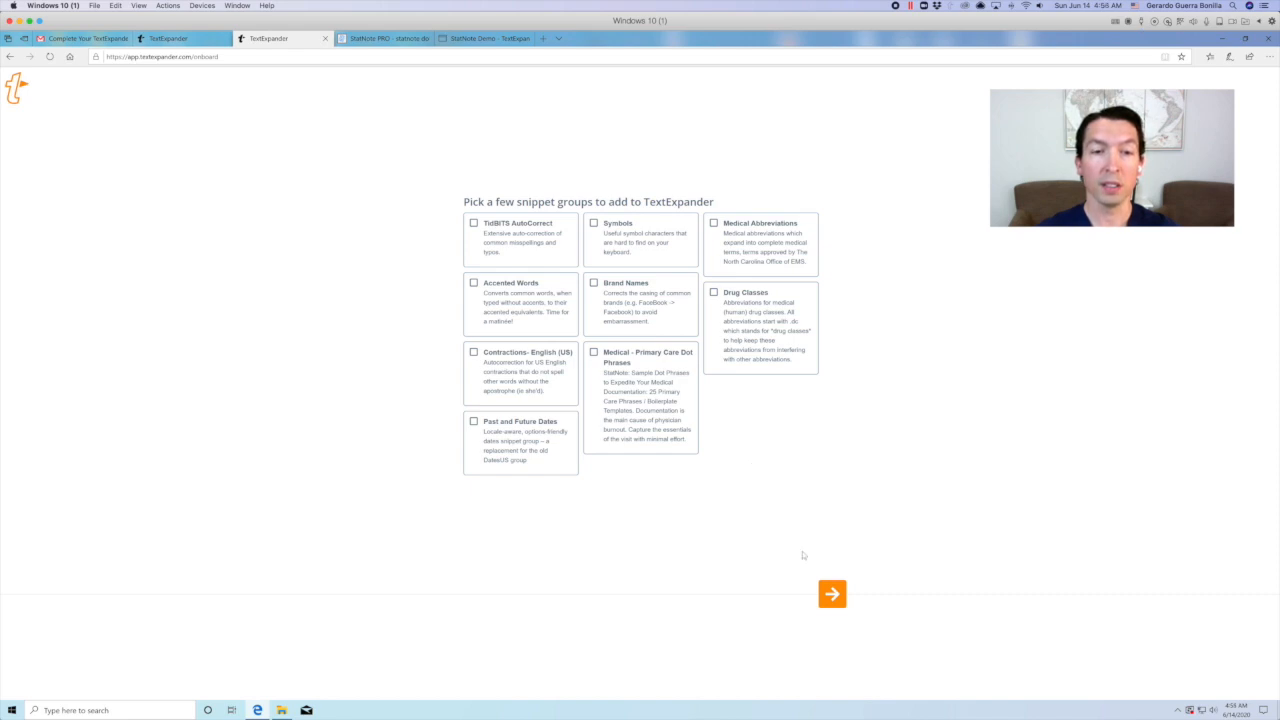
left_click(832, 592)
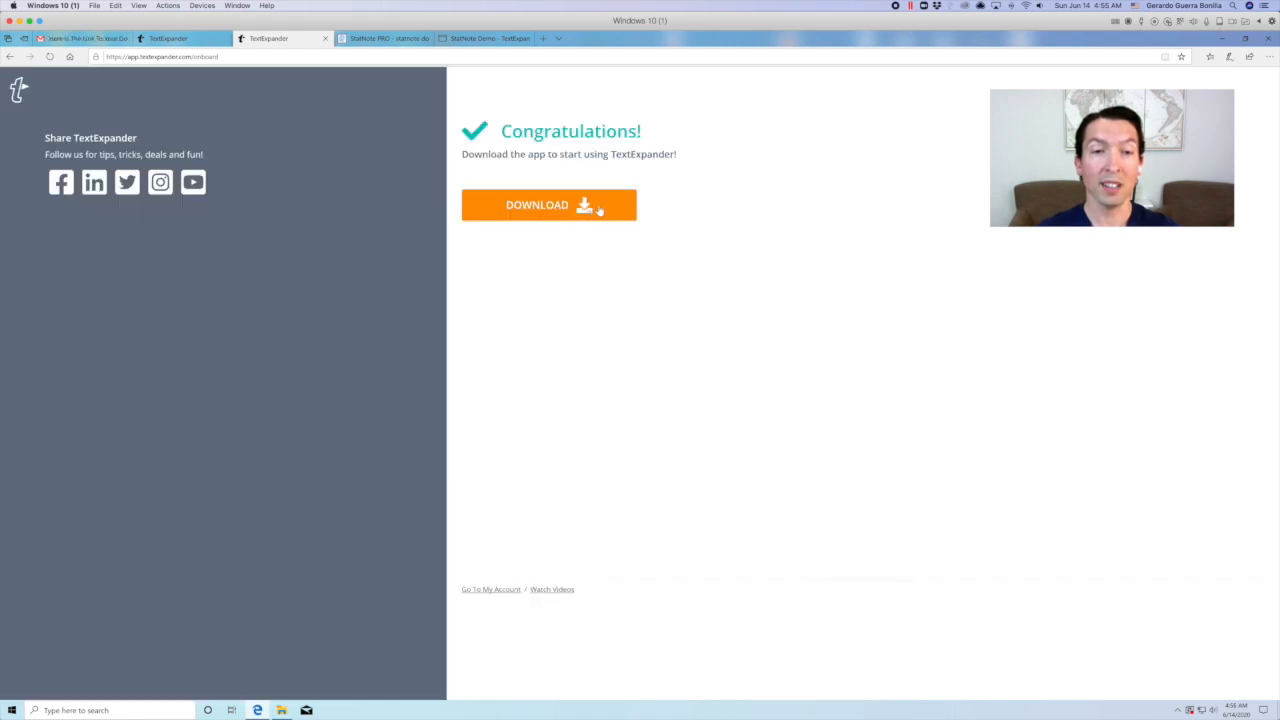
Step: Download the Windows app and run its installer to completion
left_click(548, 204)
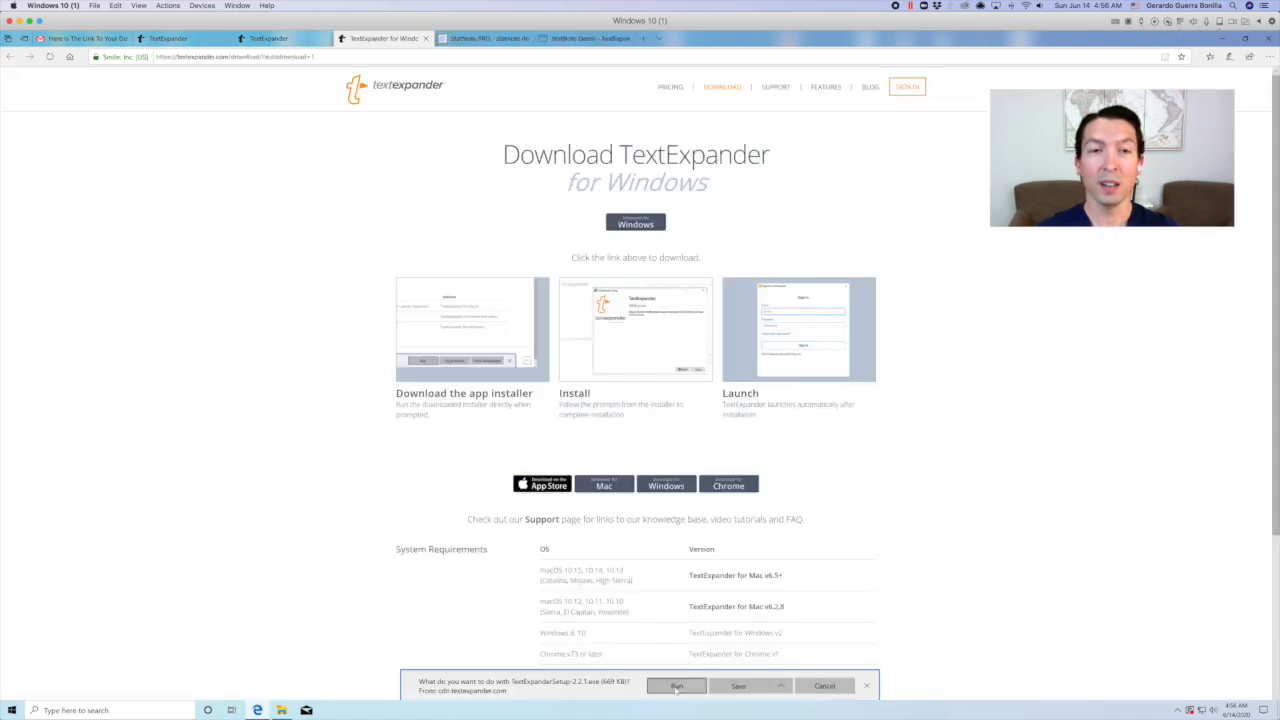
left_click(676, 686)
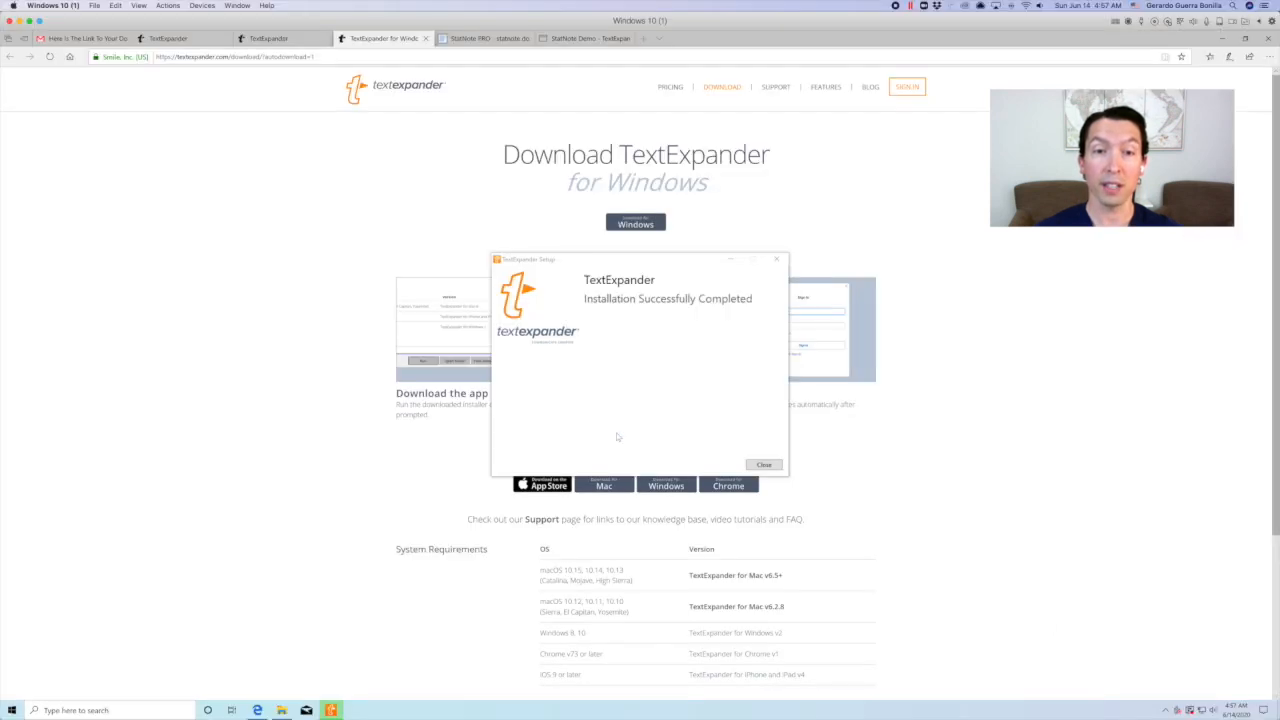
Step: Close the installer and sign in to the app with the statnote email and password
left_click(764, 464)
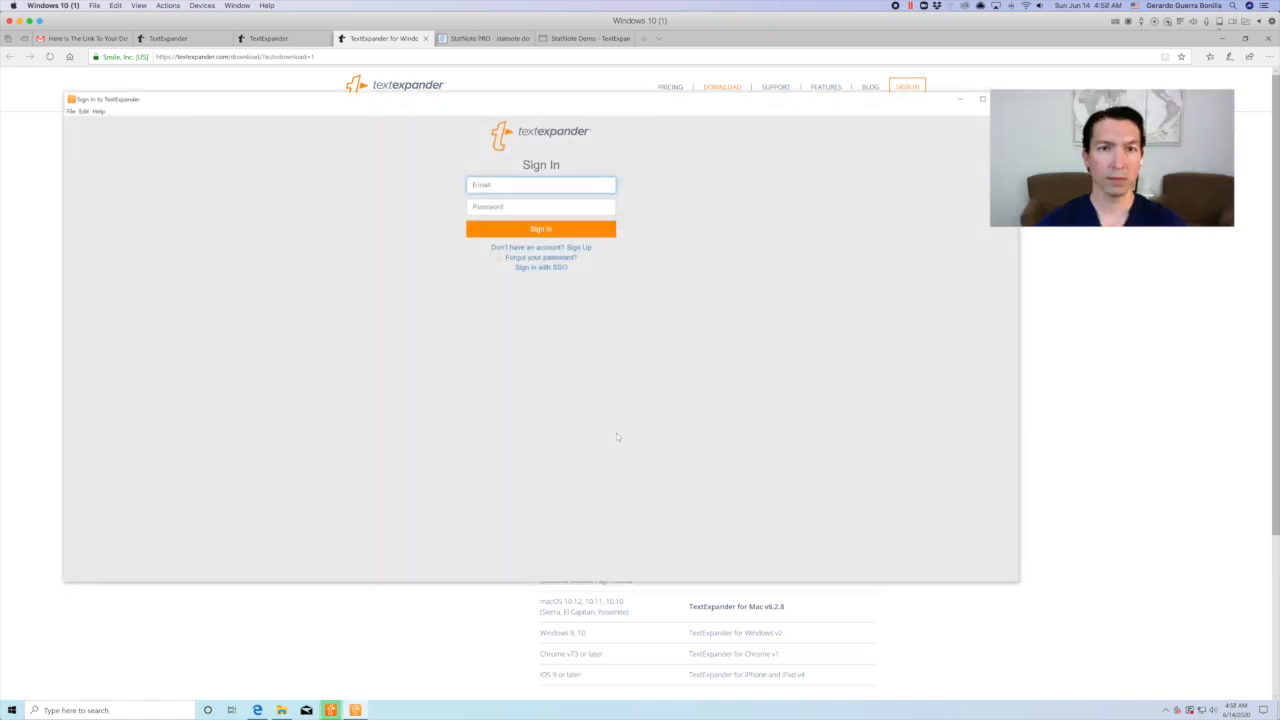
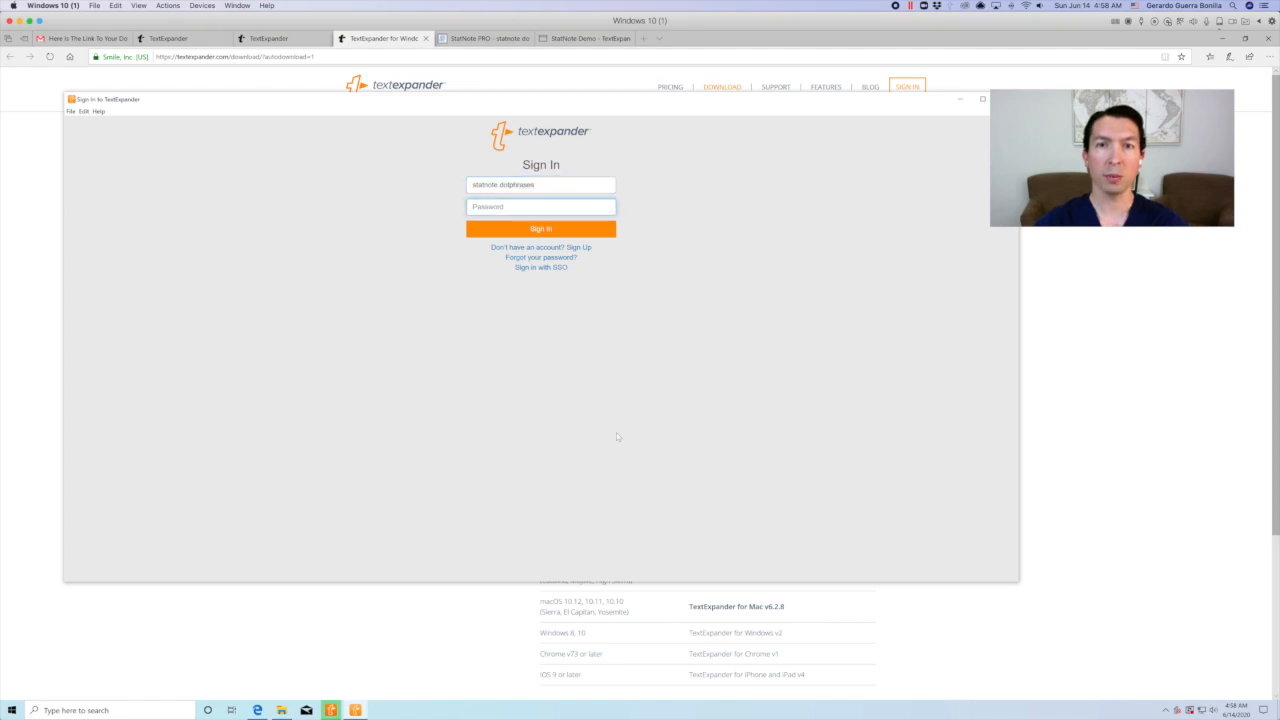
type("password")
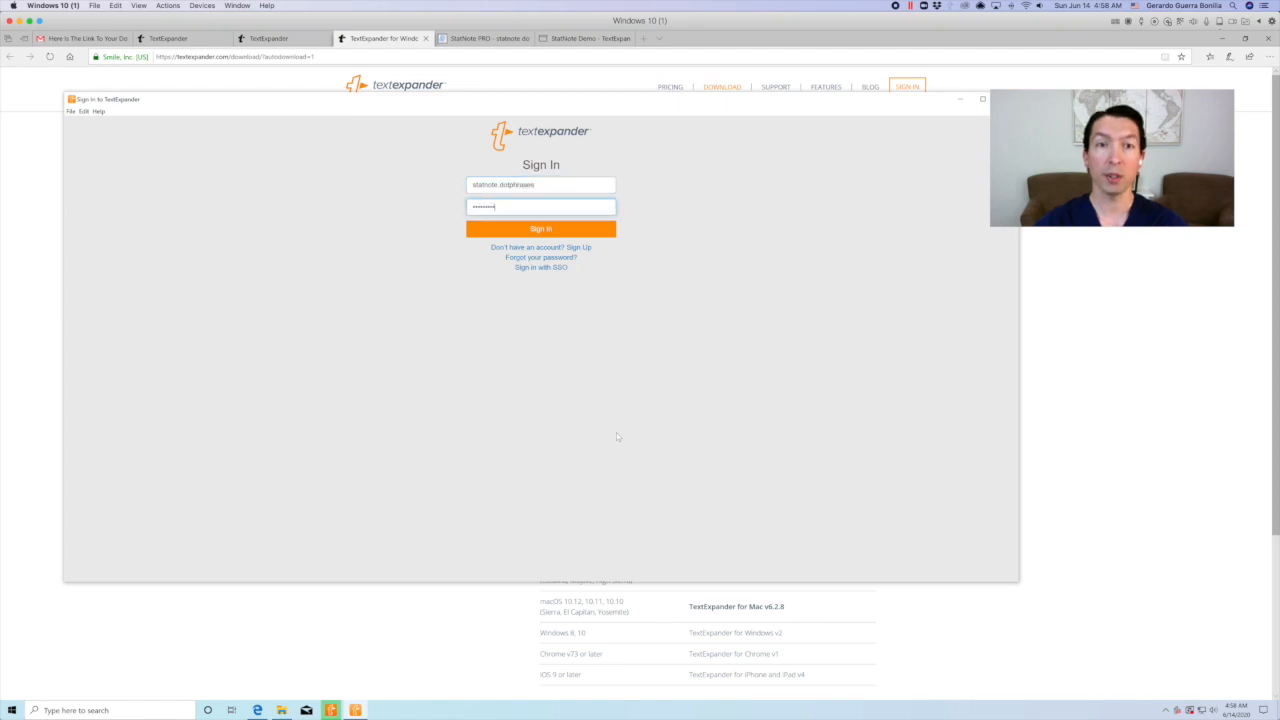
left_click(540, 228)
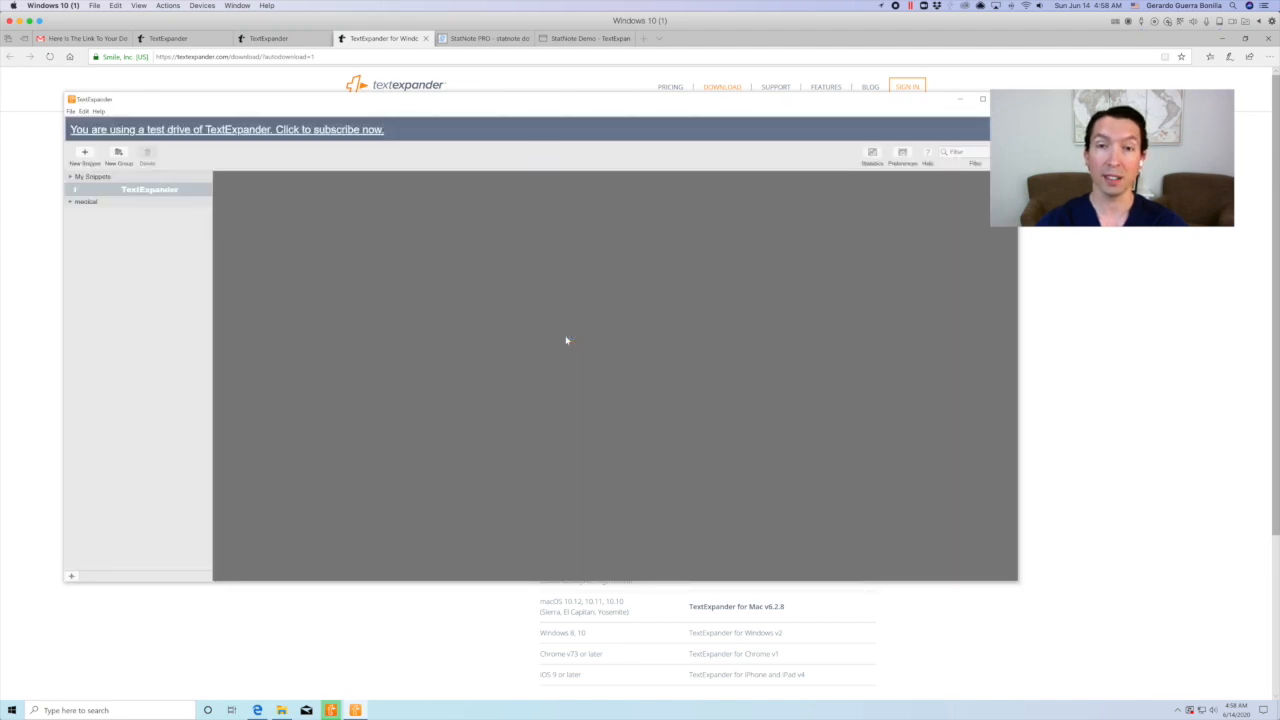
Step: Expand and collapse the snippet group, then return to the StatNote welcome email
left_click(86, 200)
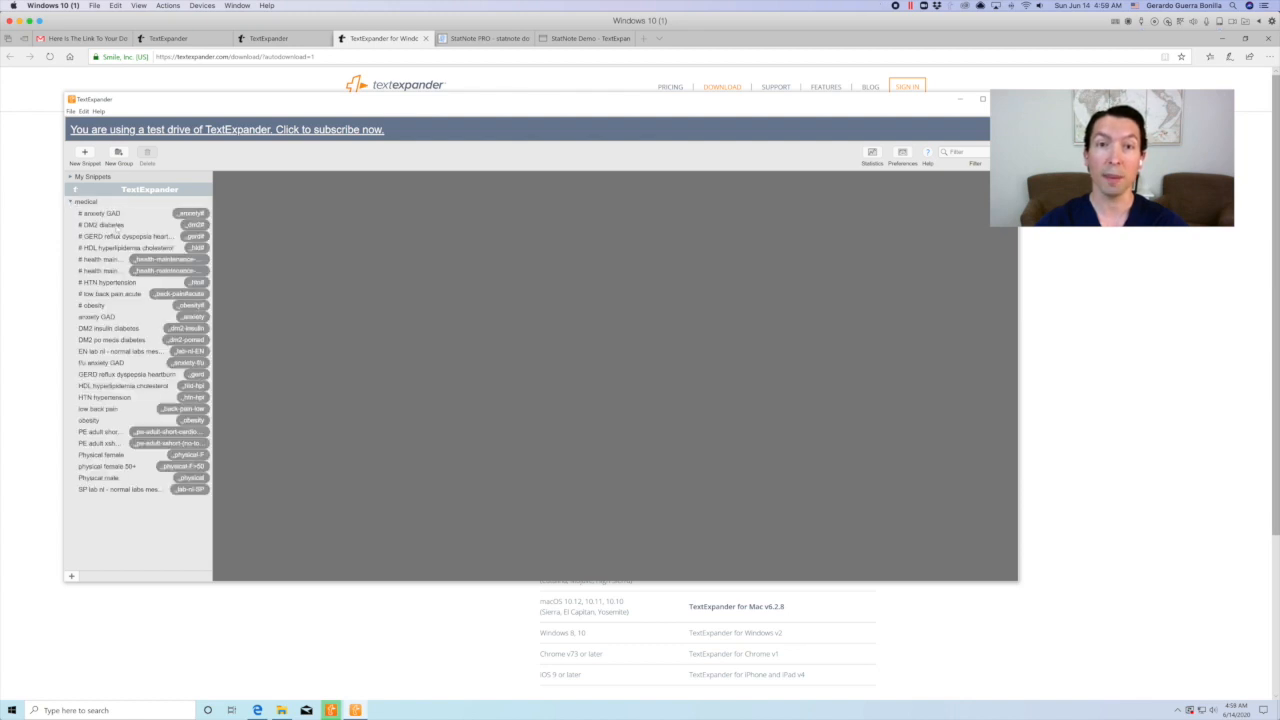
left_click(100, 224)
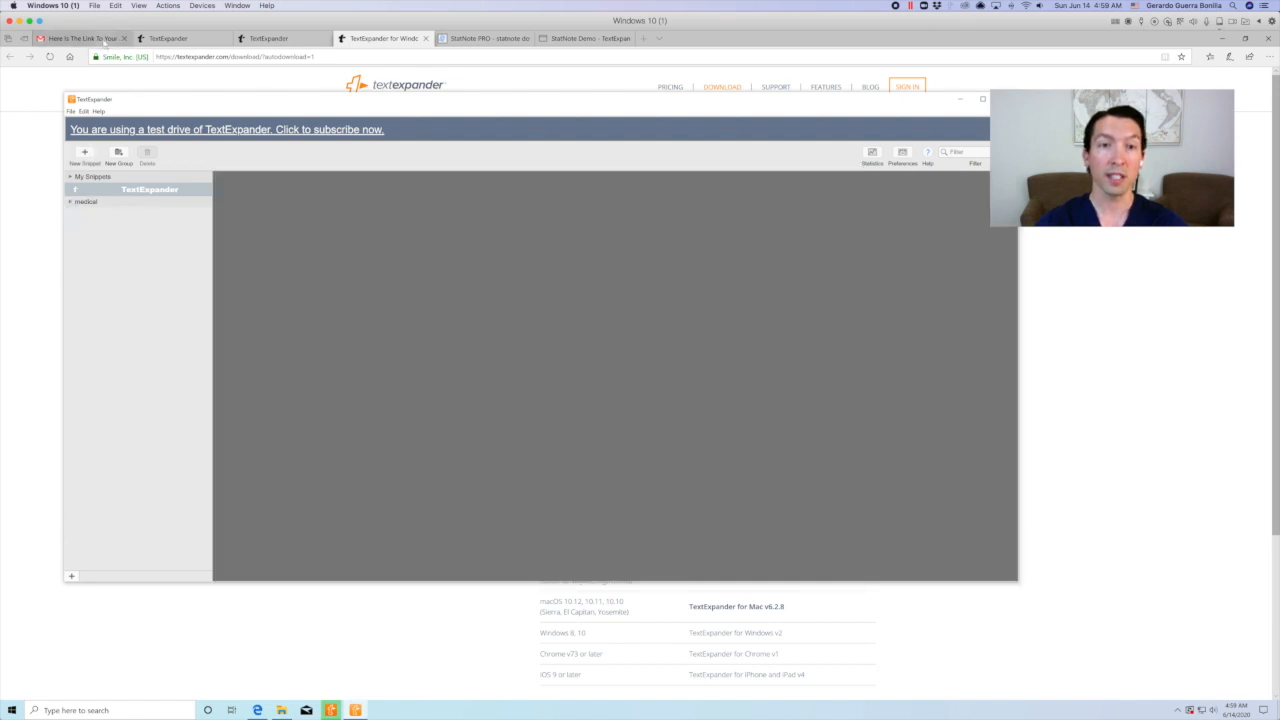
left_click(80, 38)
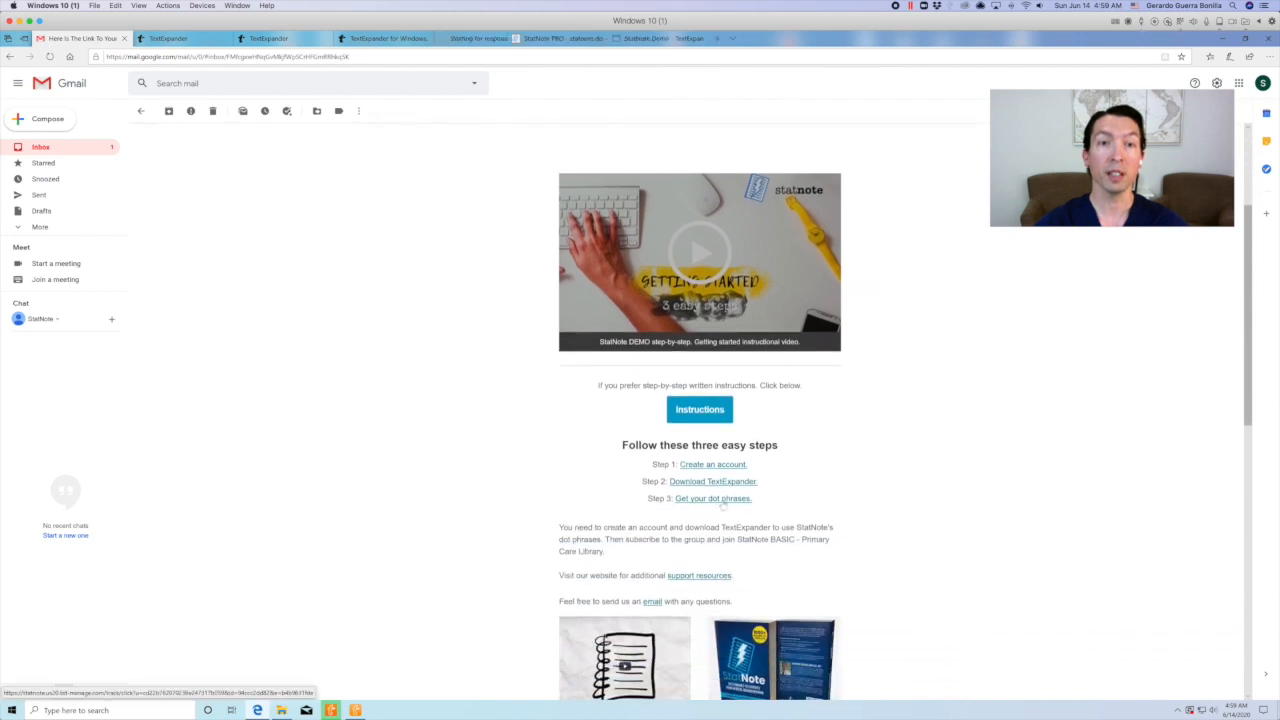
Step: Follow the email's dot phrases link and subscribe to the StatNote BASIC - Primary Care Library group
left_click(712, 498)
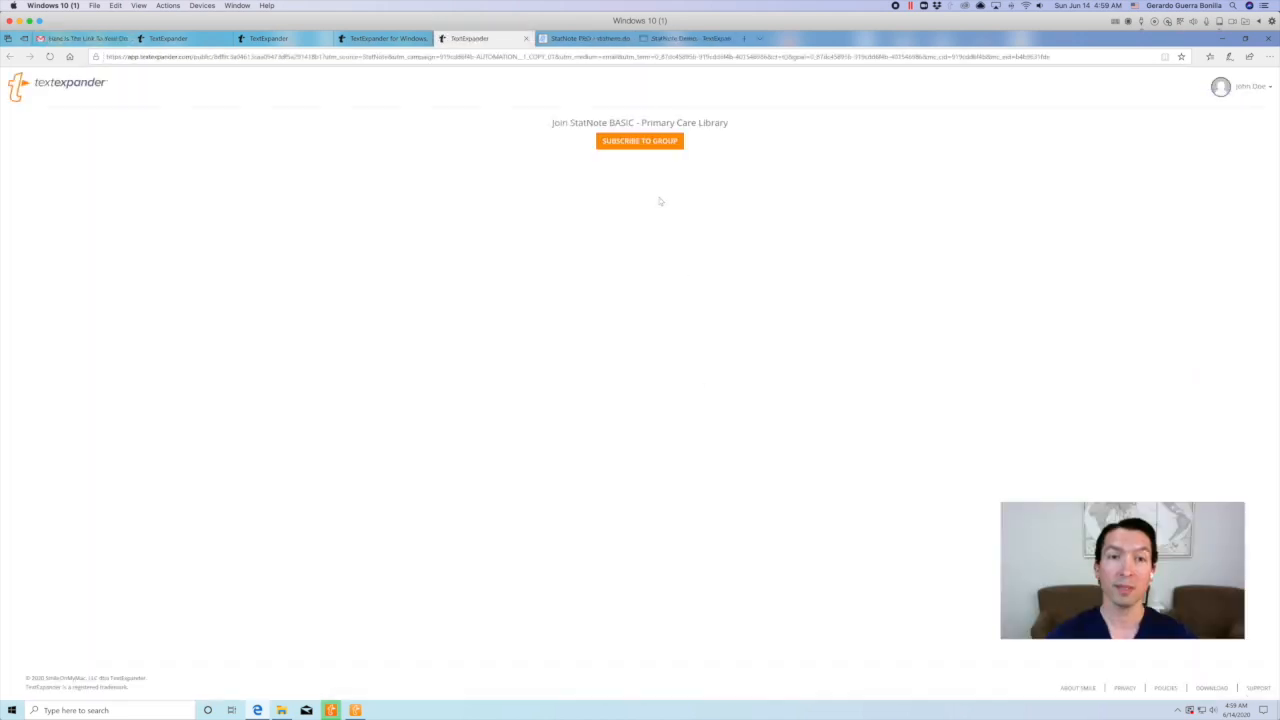
left_click(640, 140)
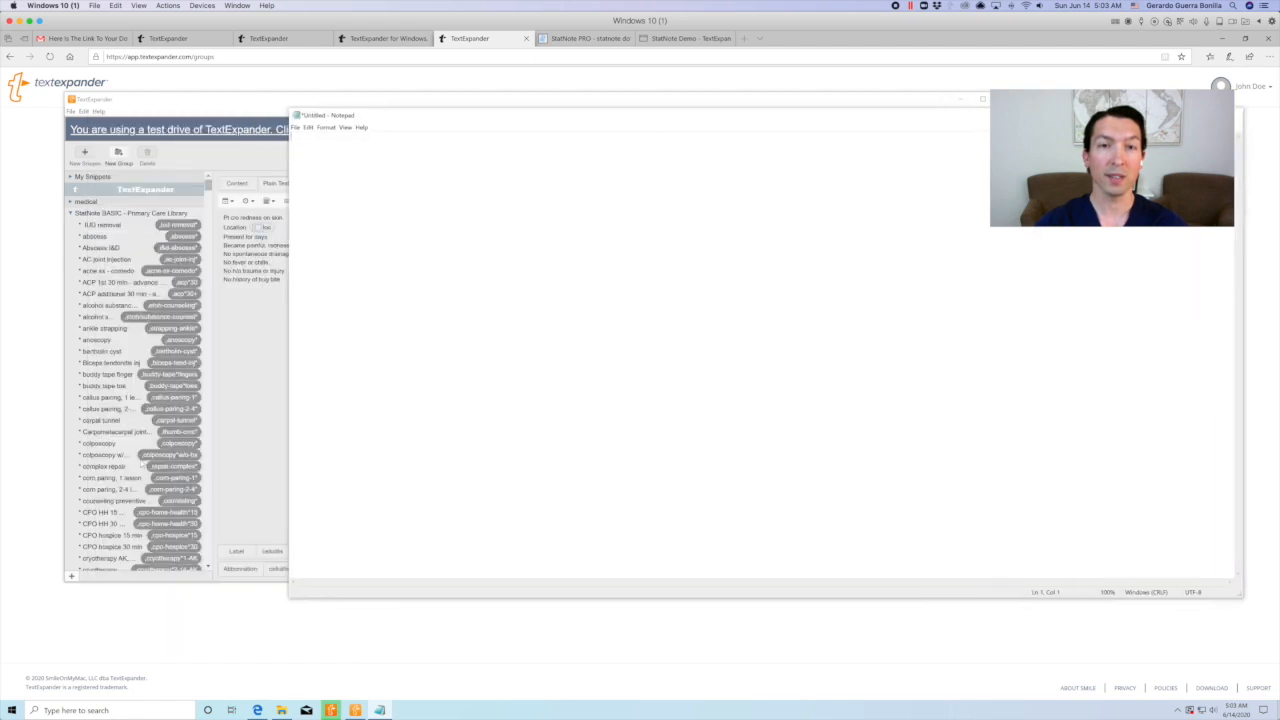
Step: Expand the dm diabetes dot phrase in Notepad, confirming its fill-in form to produce a type 2 diabetes note
scroll("down", 3)
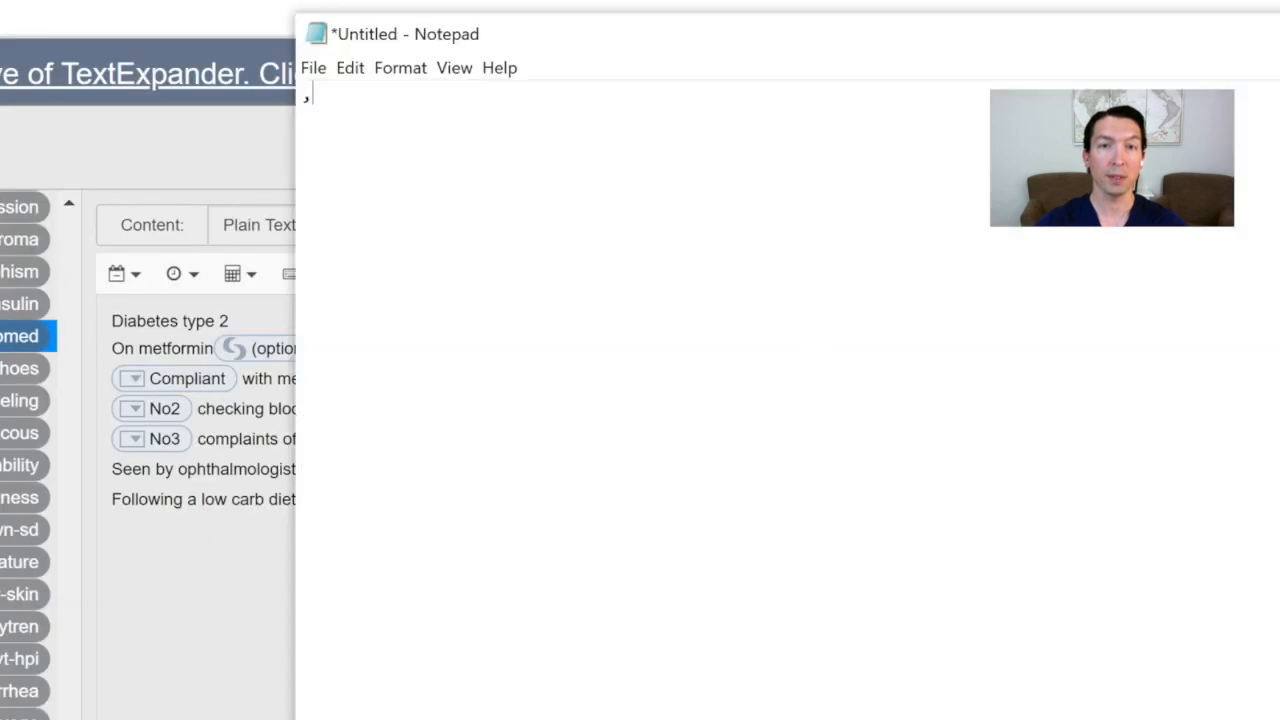
type("dm")
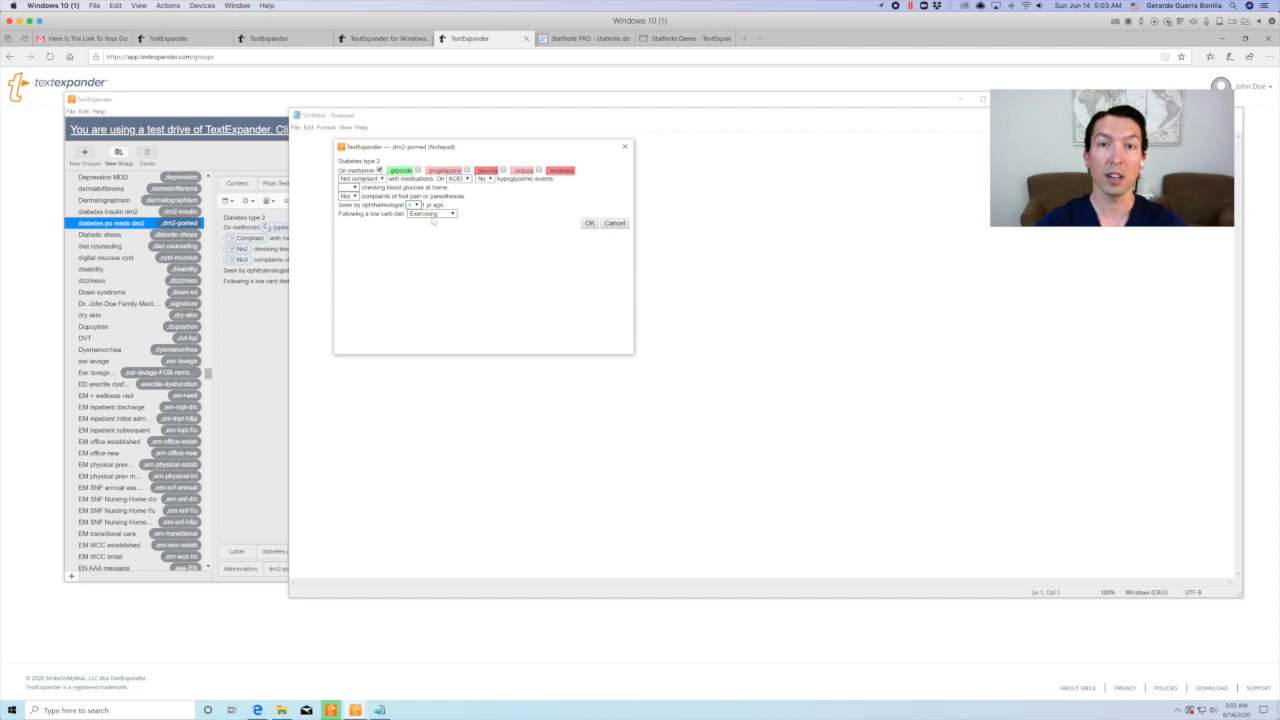
left_click(588, 224)
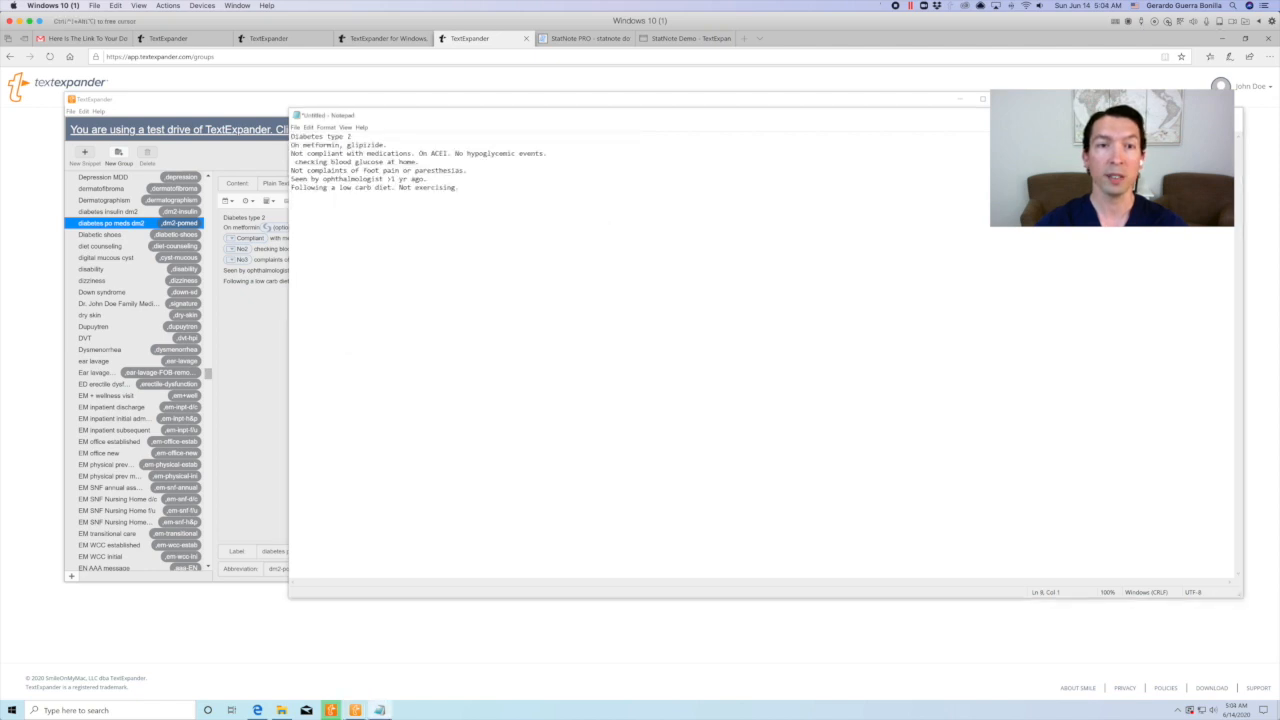
type("dm")
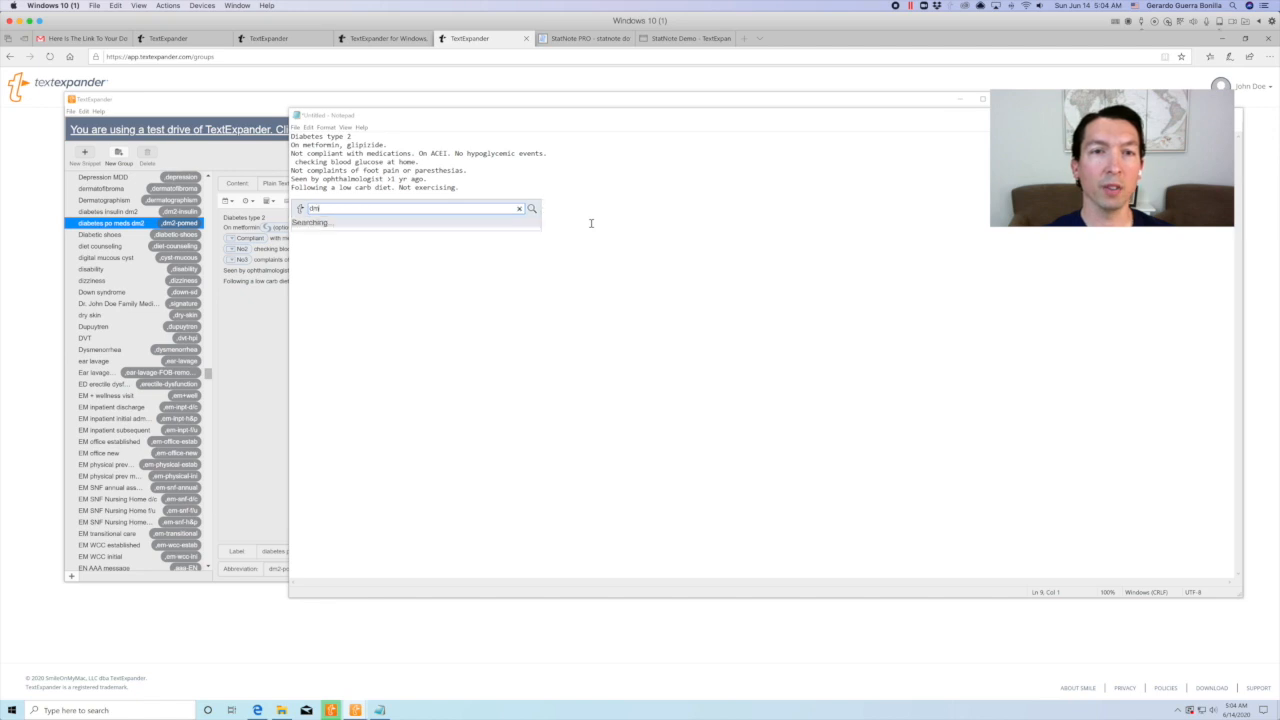
Step: Pick a diabetes dot phrase from the dm2 search results, view its snippet, and return to the Notepad note
type("dm2")
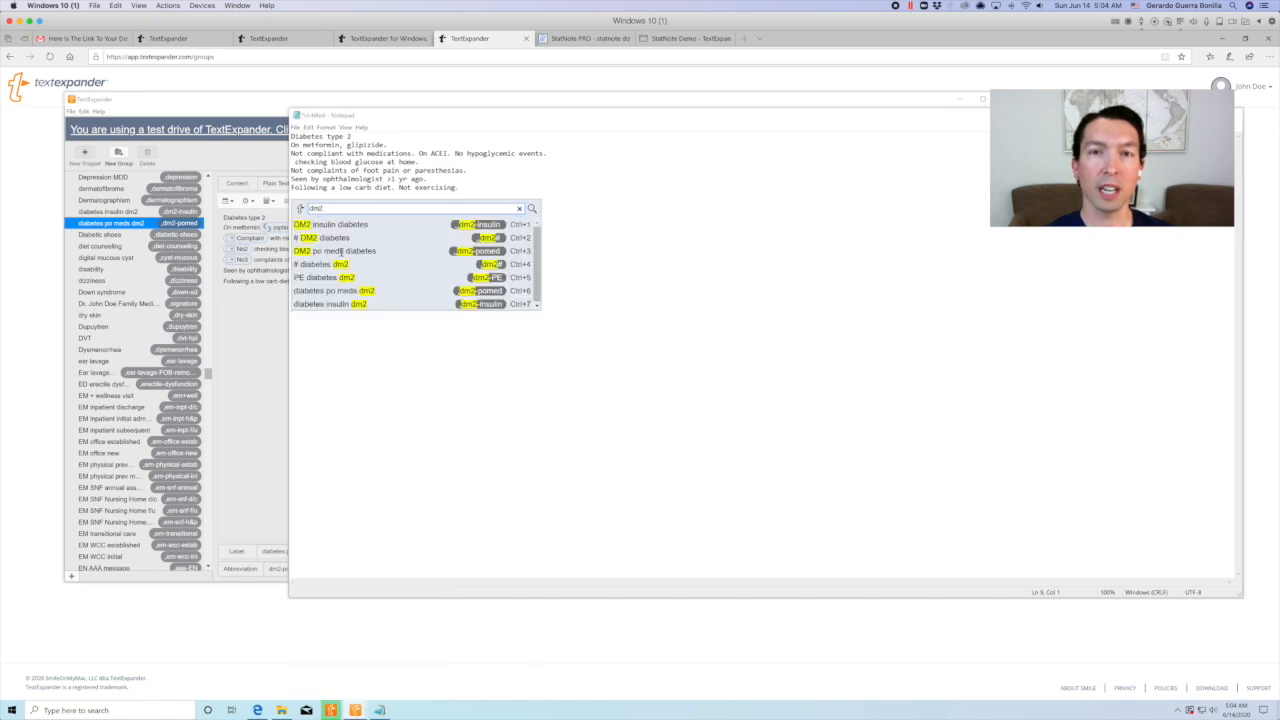
left_click(332, 252)
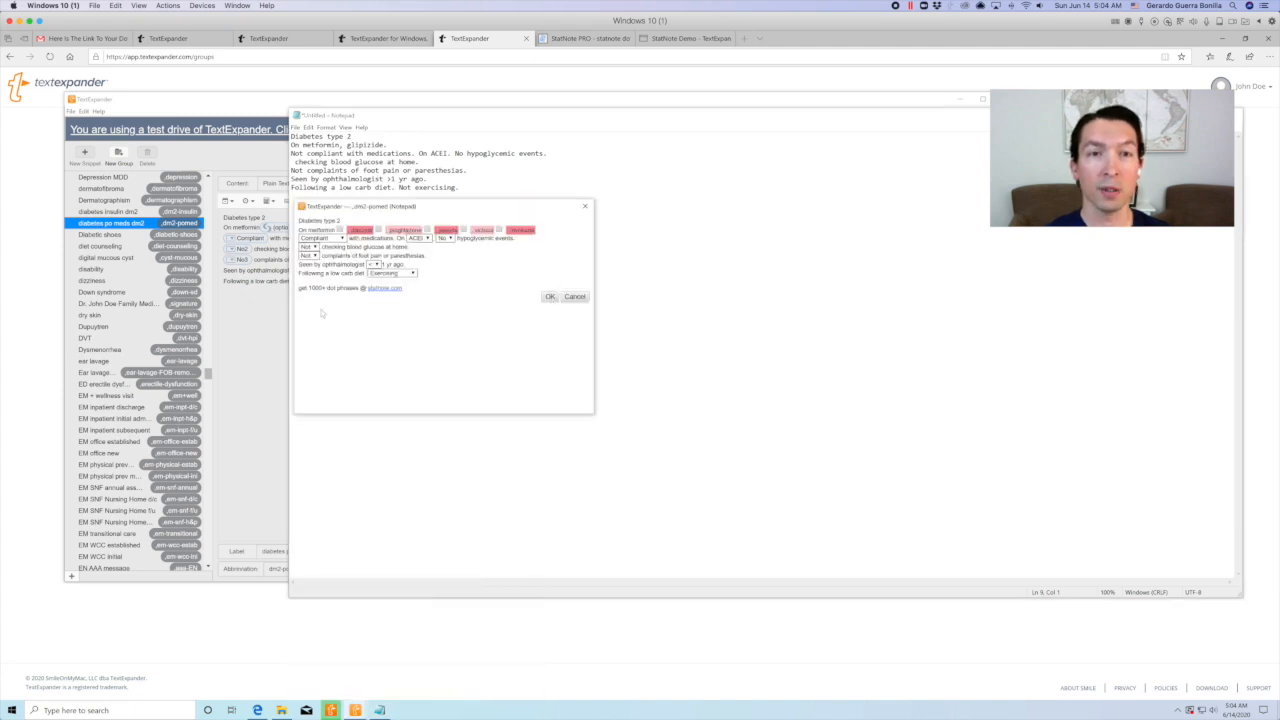
left_click(548, 296)
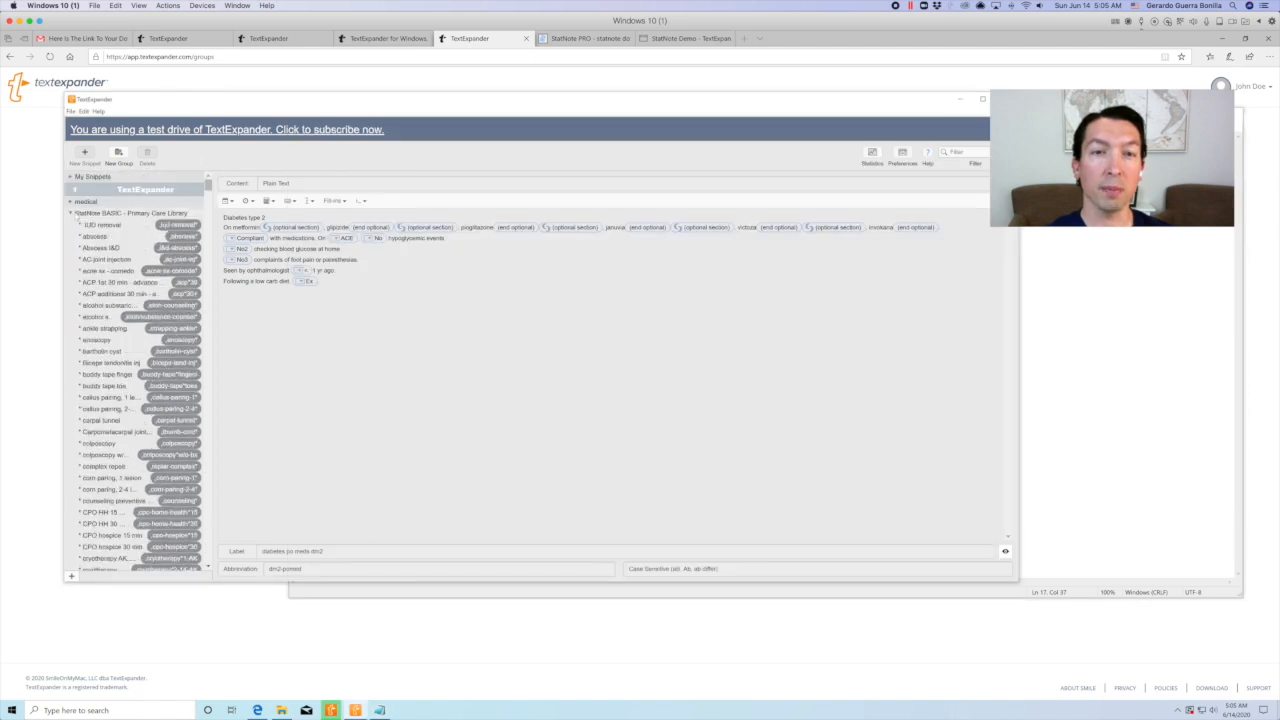
left_click(86, 200)
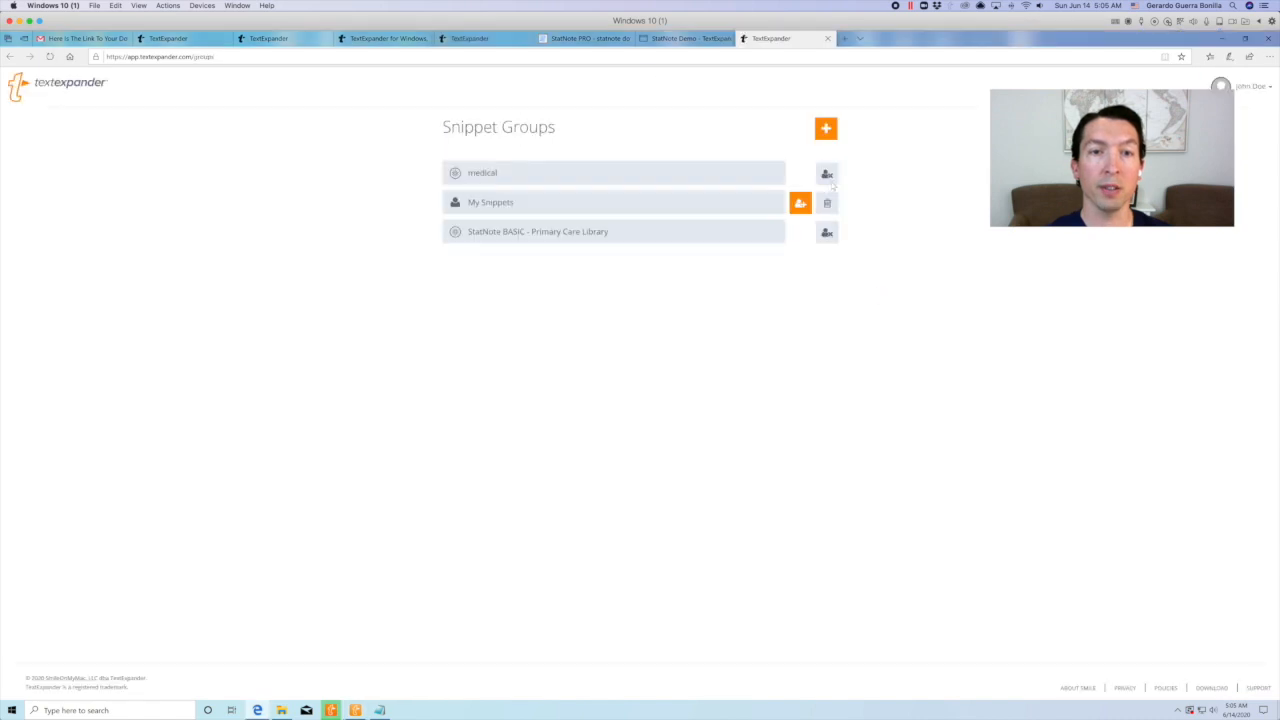
left_click(828, 172)
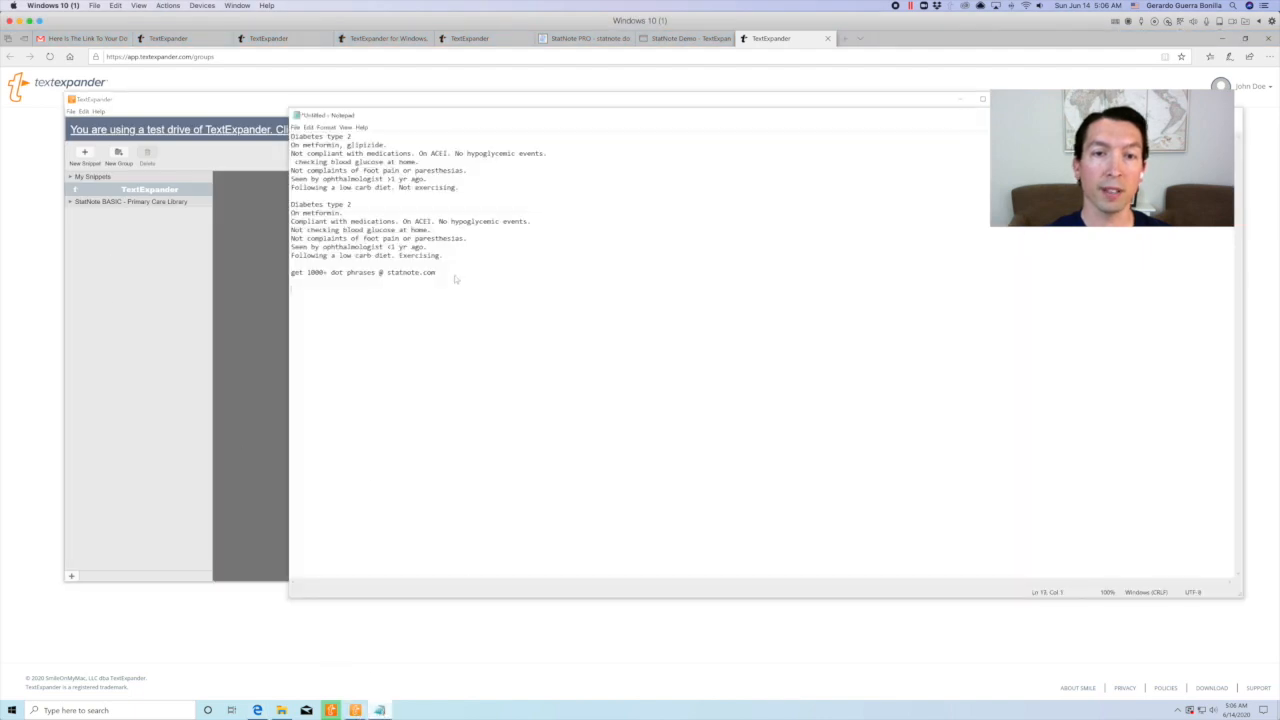
Step: Expand dm2 into a third diabetes note in Notepad, then move to the StatNote PRO page
type("dm2")
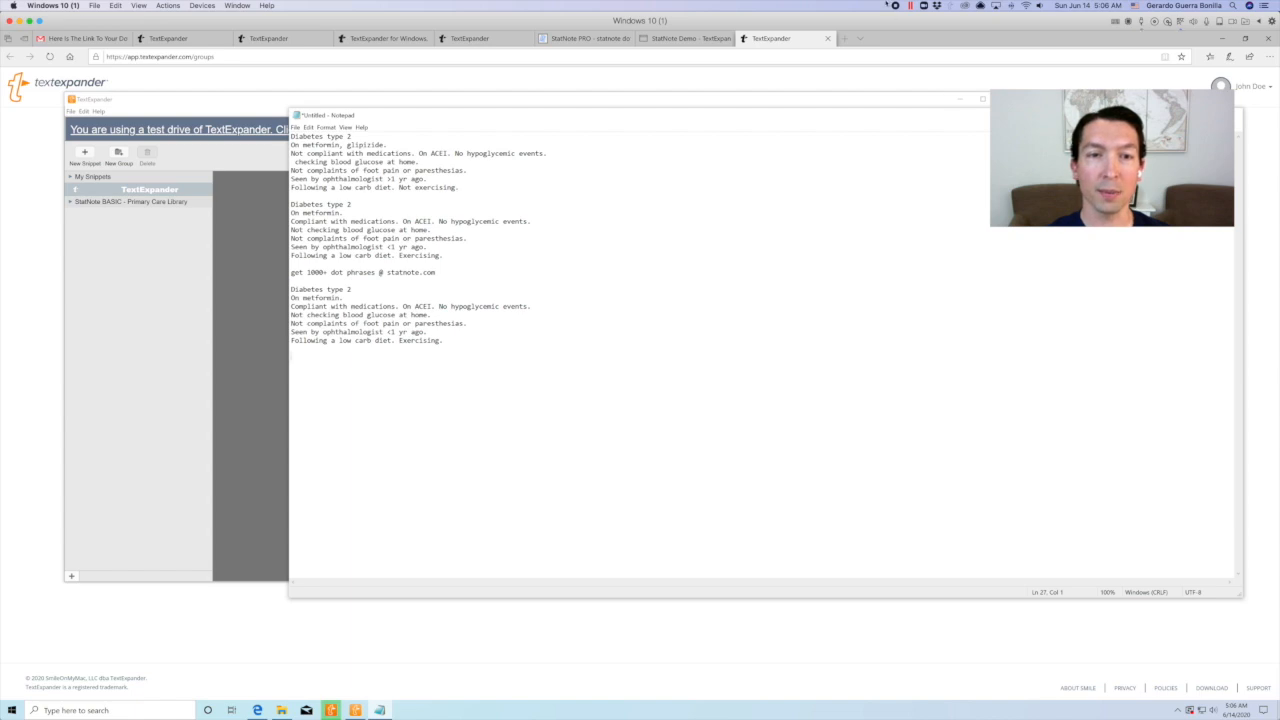
left_click(584, 38)
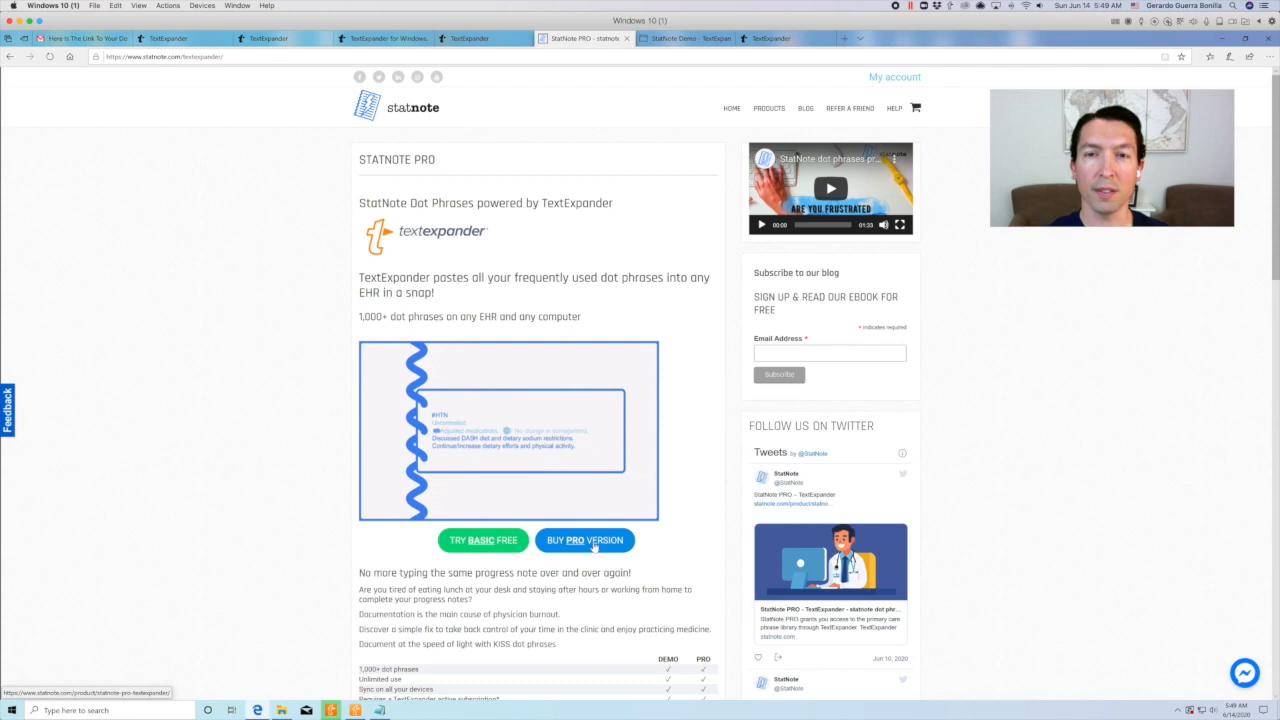
Step: Check out StatNote PRO for TextExpander with billing address 1600 Pennsylvania Ave and place the $0 order
left_click(584, 540)
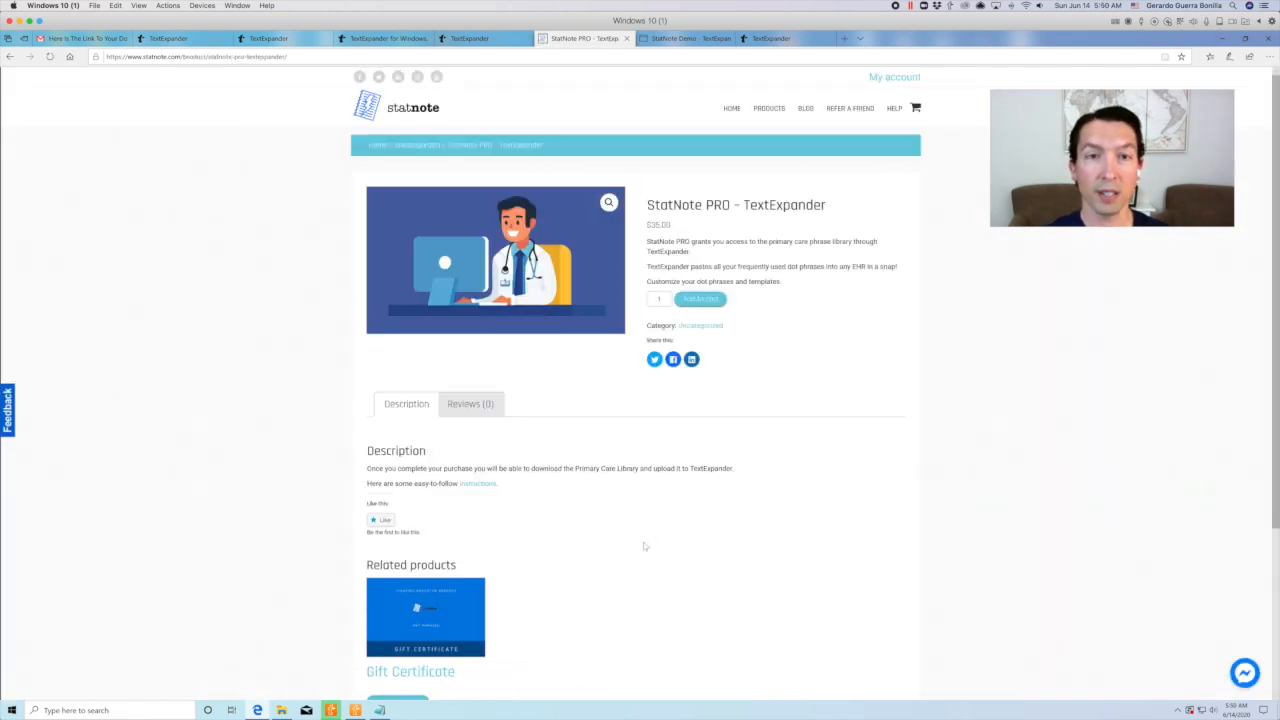
left_click(700, 300)
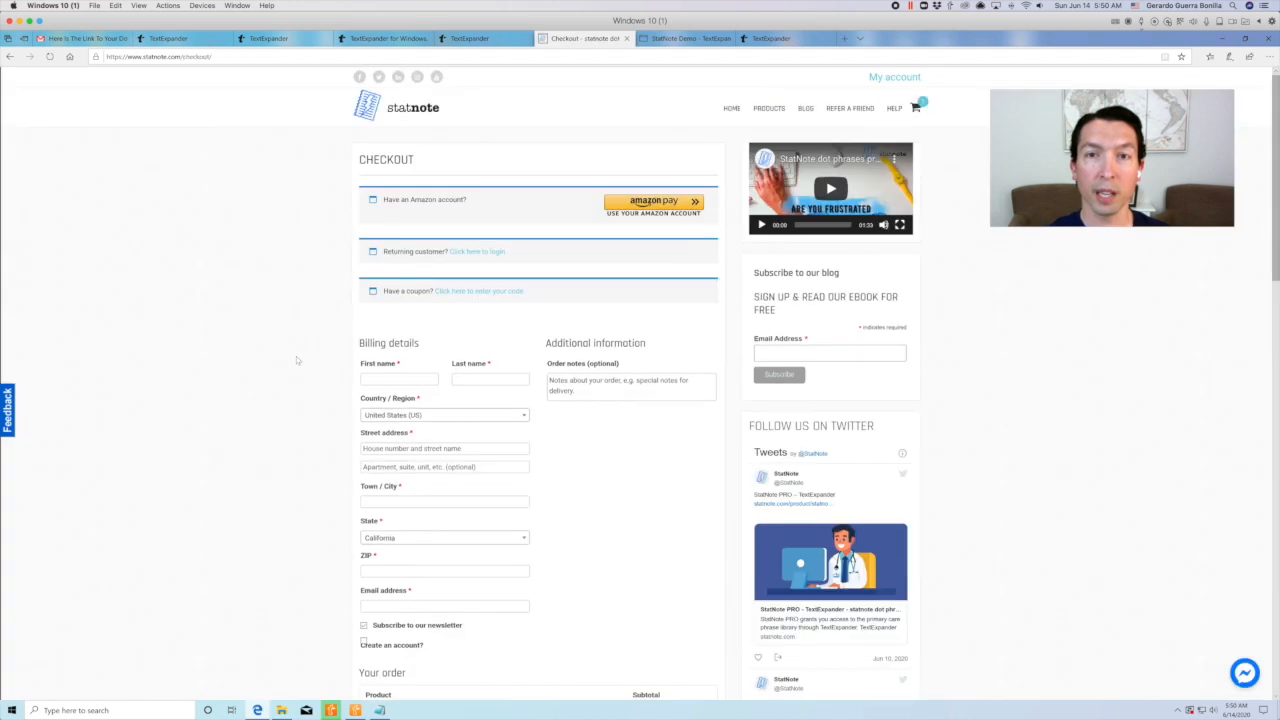
type("160")
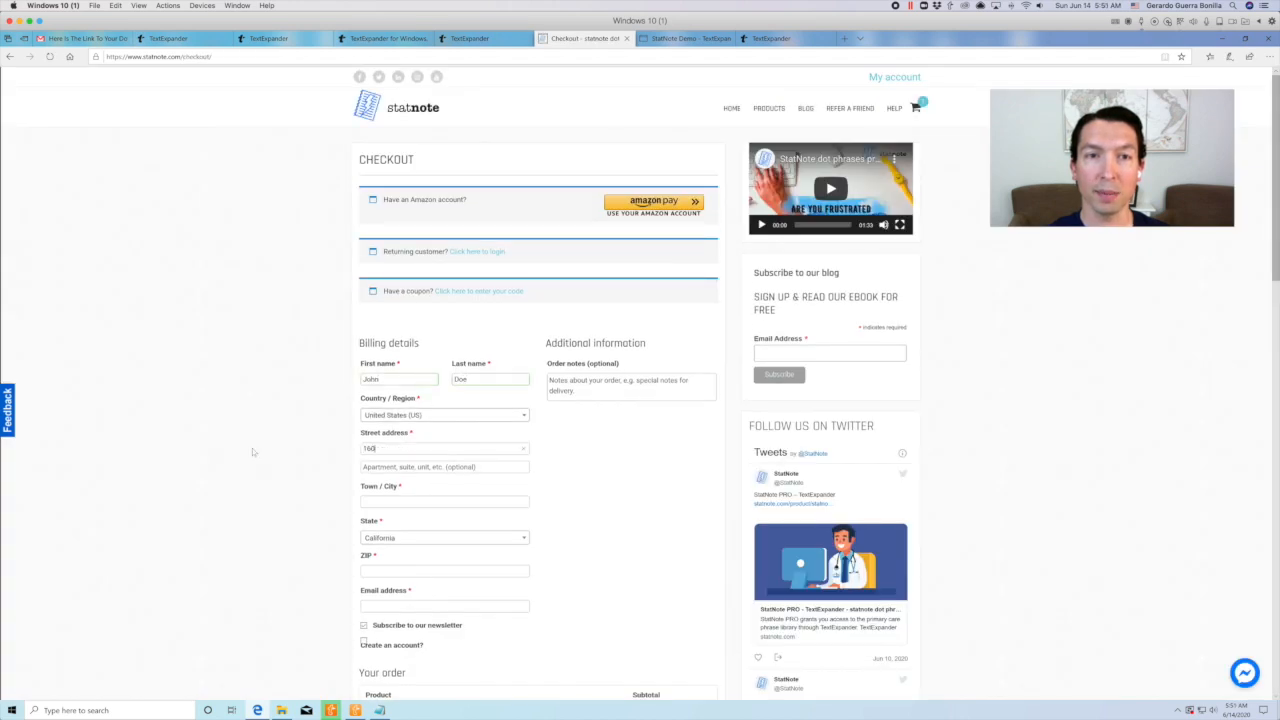
type("1600 Pennsylvania Ave")
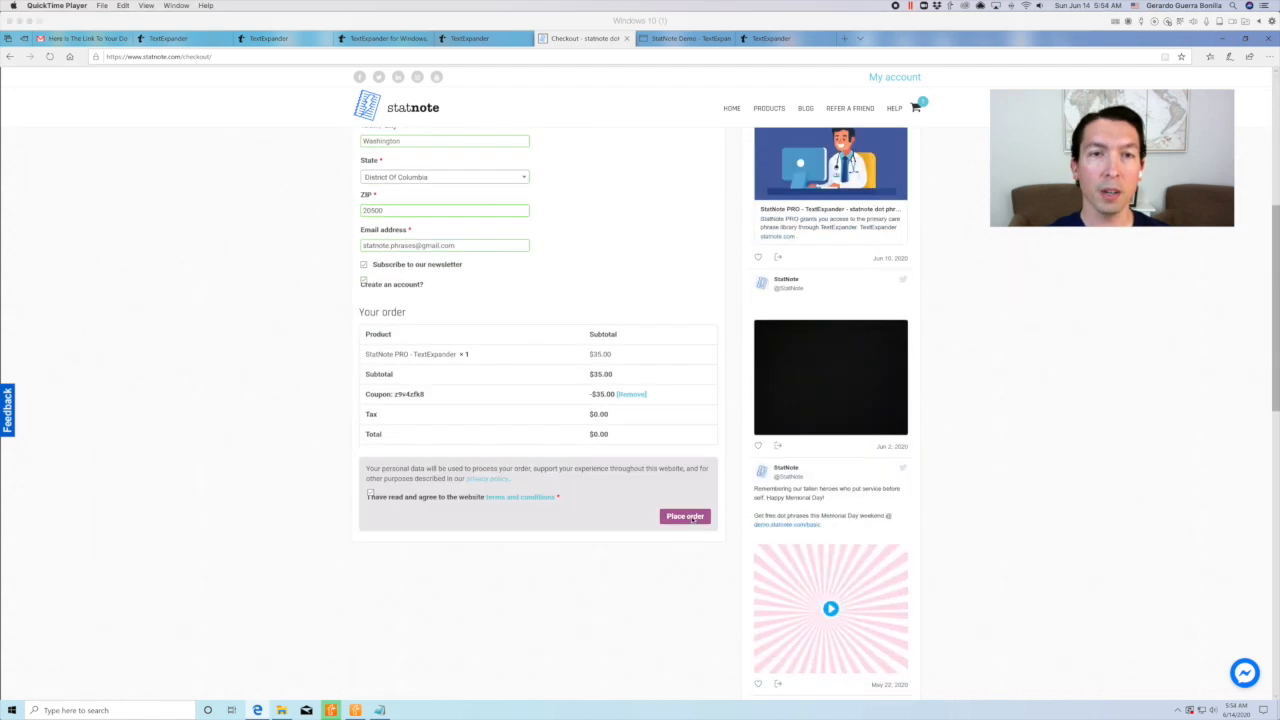
left_click(684, 516)
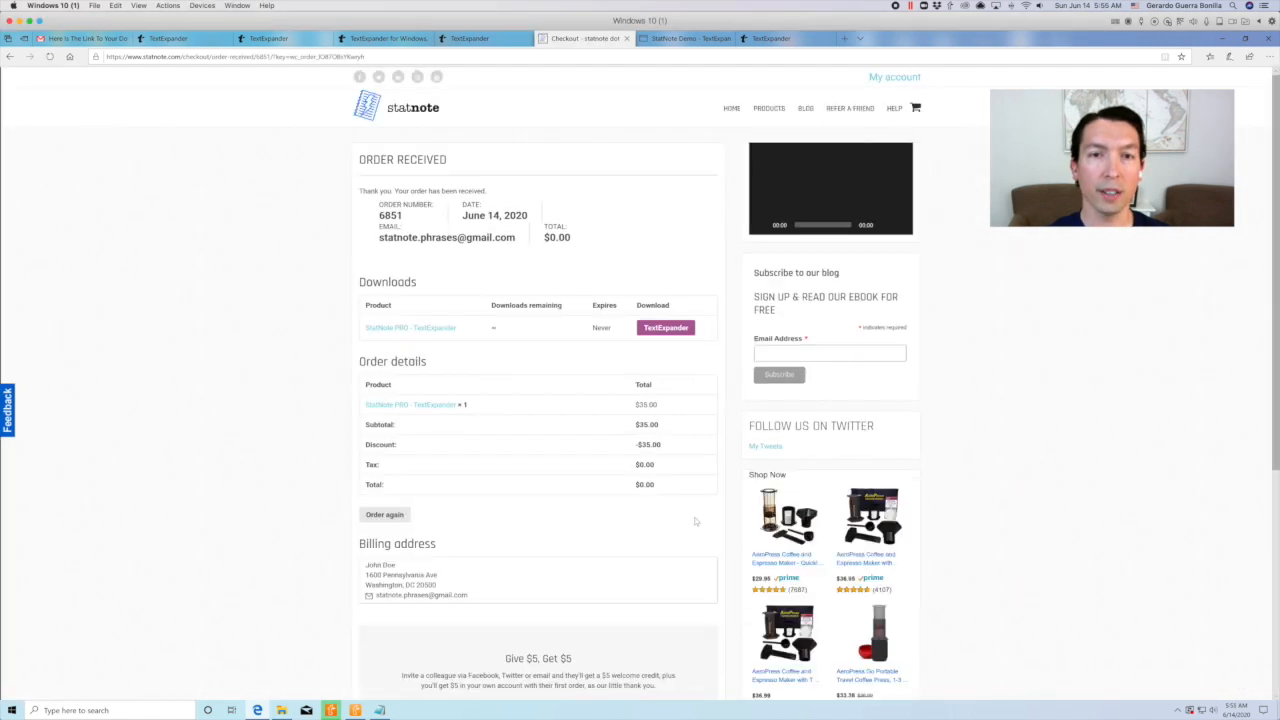
scroll("down", 3)
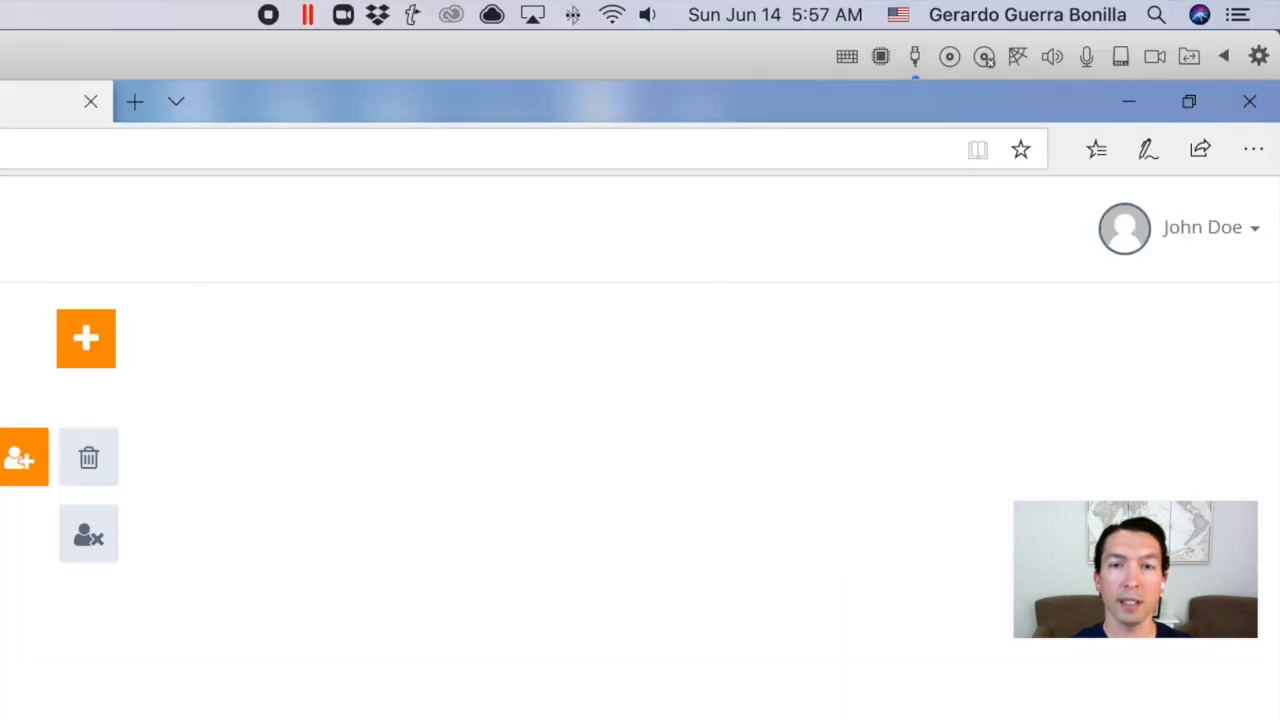
Step: Reach TextExpander's Import / Export settings from the account menu to import the StatNote PRO library
left_click(1210, 228)
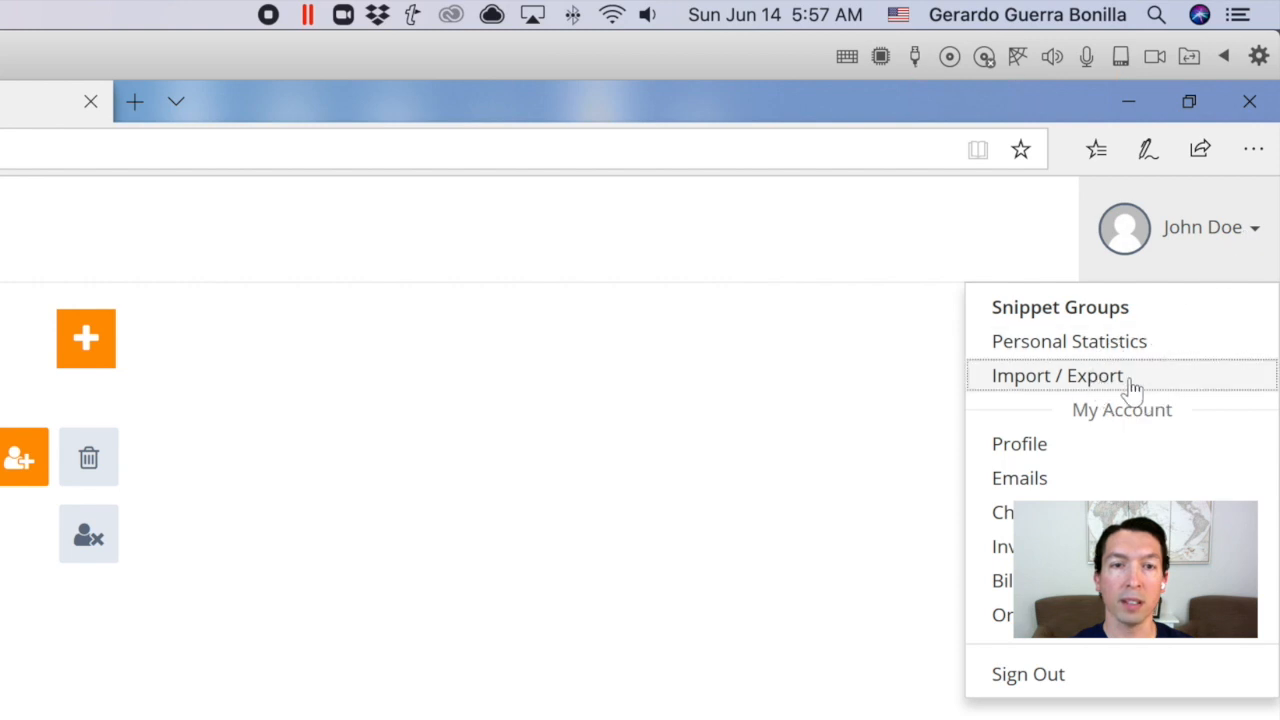
left_click(1056, 376)
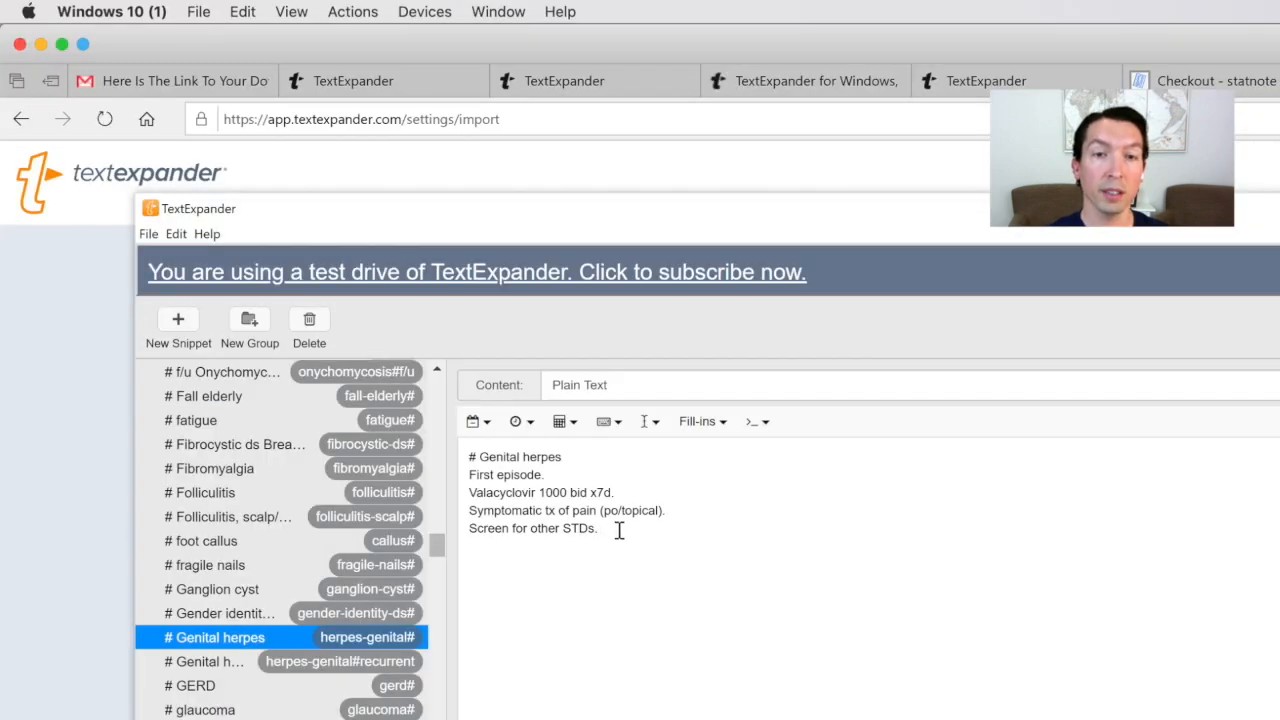
Step: Append 'Including gonorrhea.' to the end of the Genital herpes snippet content
type("Including g")
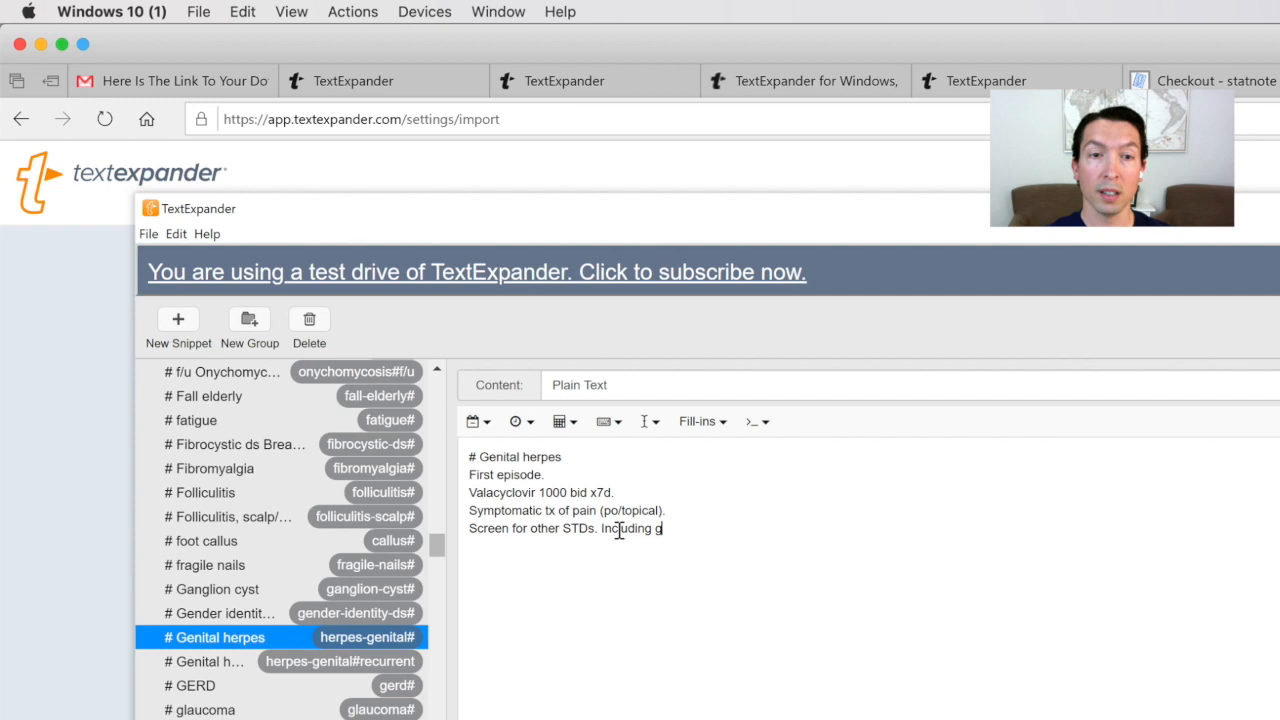
type("ono")
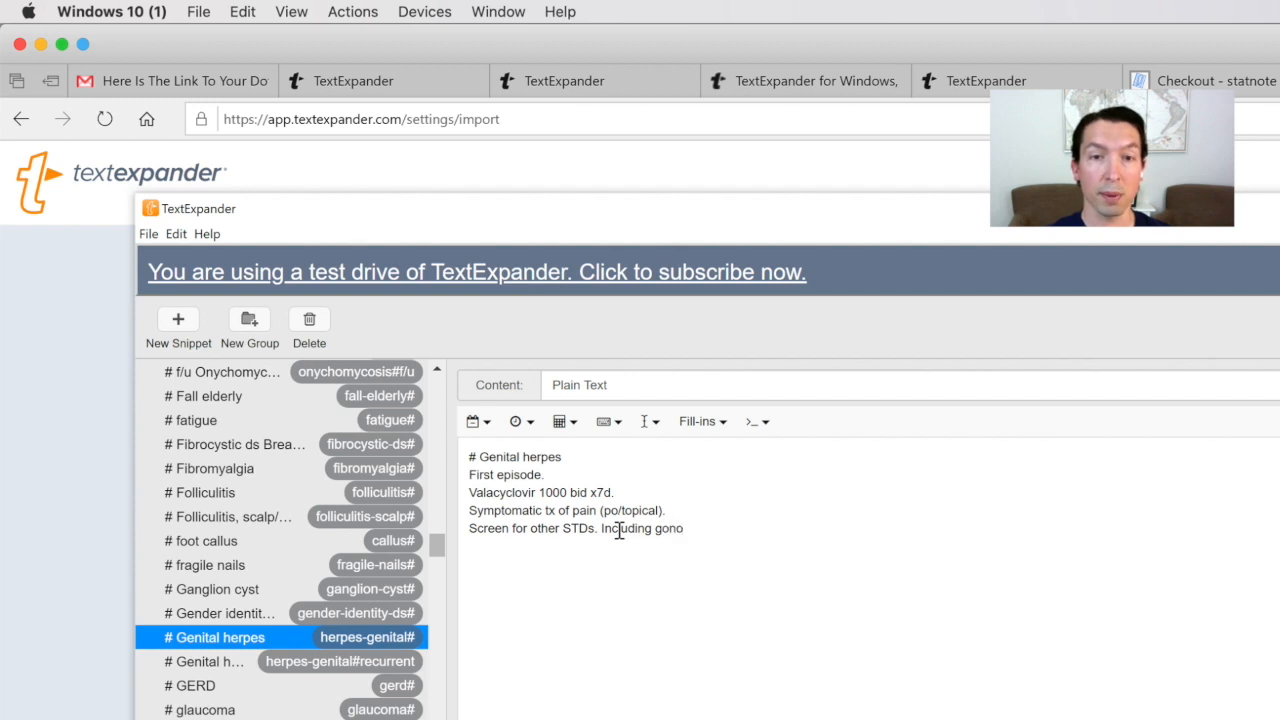
type("rrhea.")
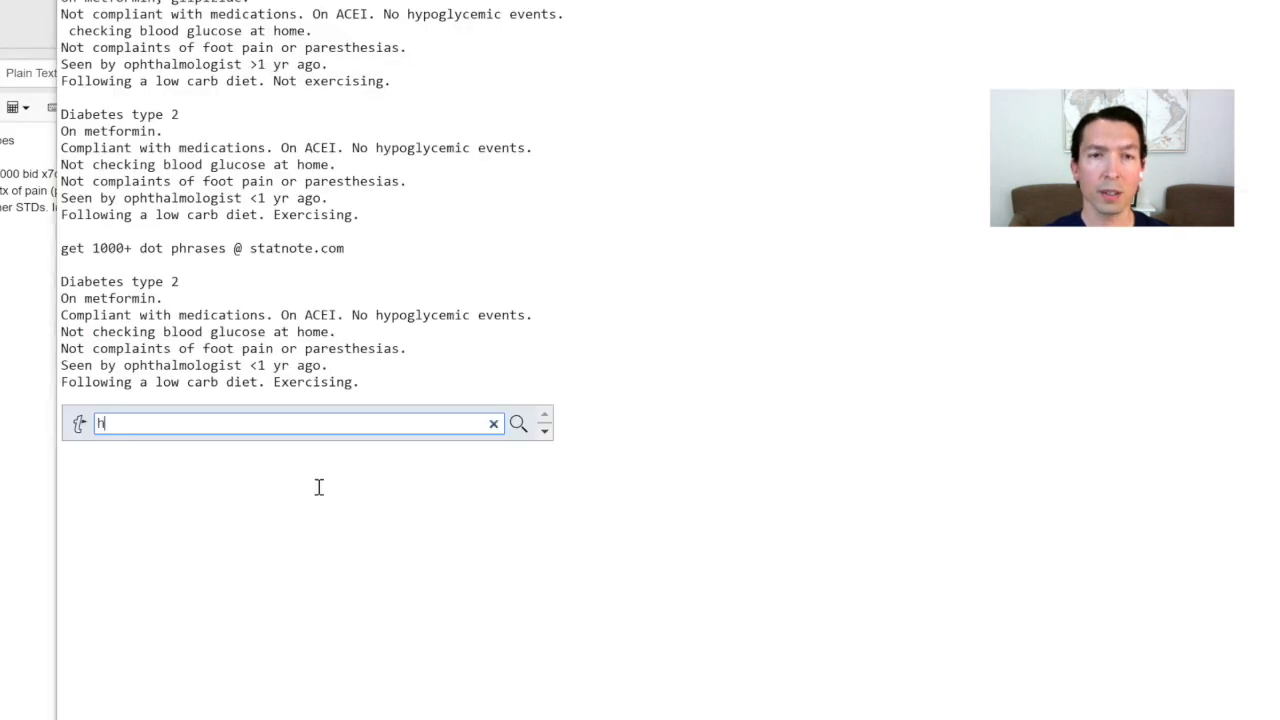
Step: Insert the # Genital herpes phrase via the herpes search, then clear the app's herpes filter back to the group list
type("erpes")
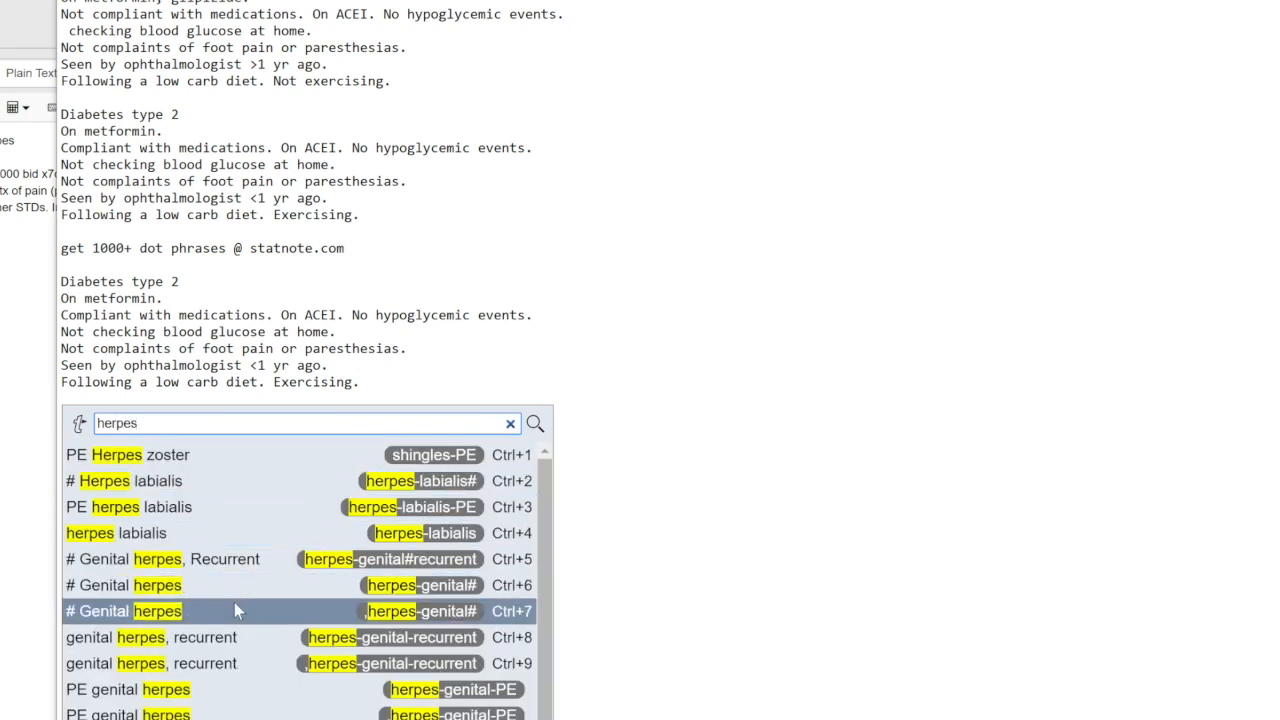
left_click(124, 612)
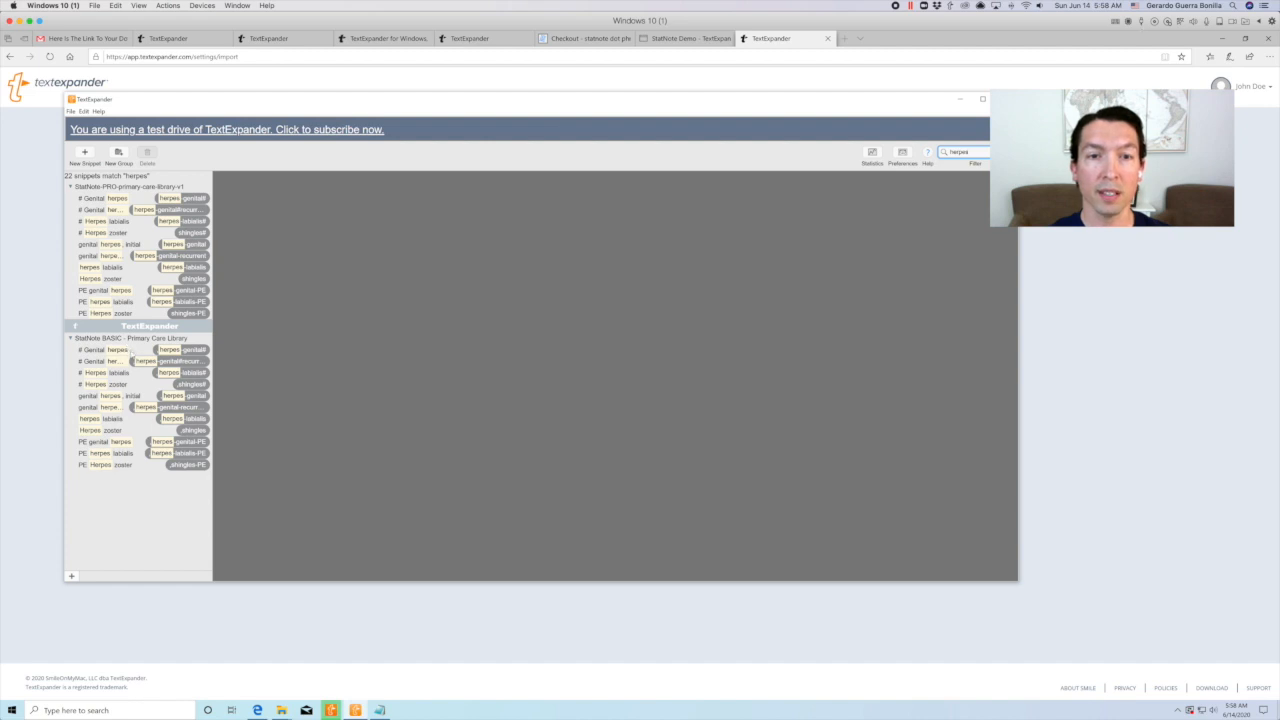
left_click(96, 348)
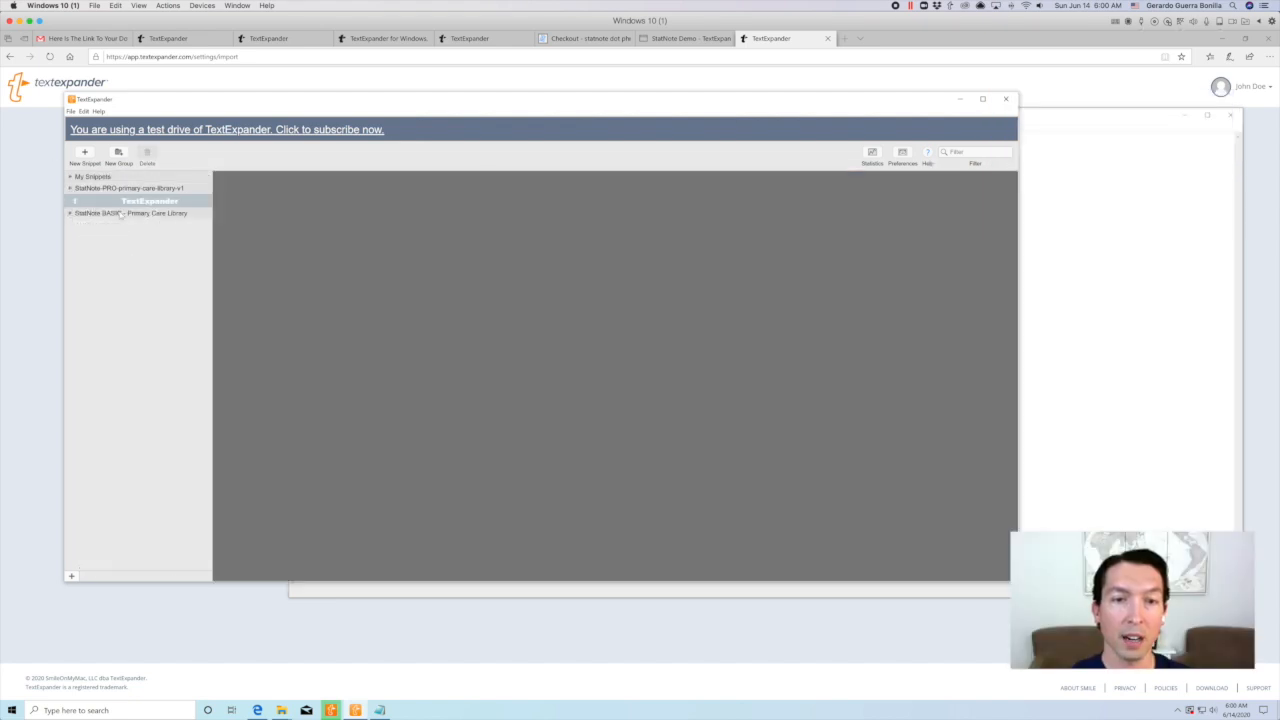
Step: Unsubscribe from the StatNote BASIC library on Snippet Groups, then search 'genital herpes' in Notepad's popup
left_click(130, 212)
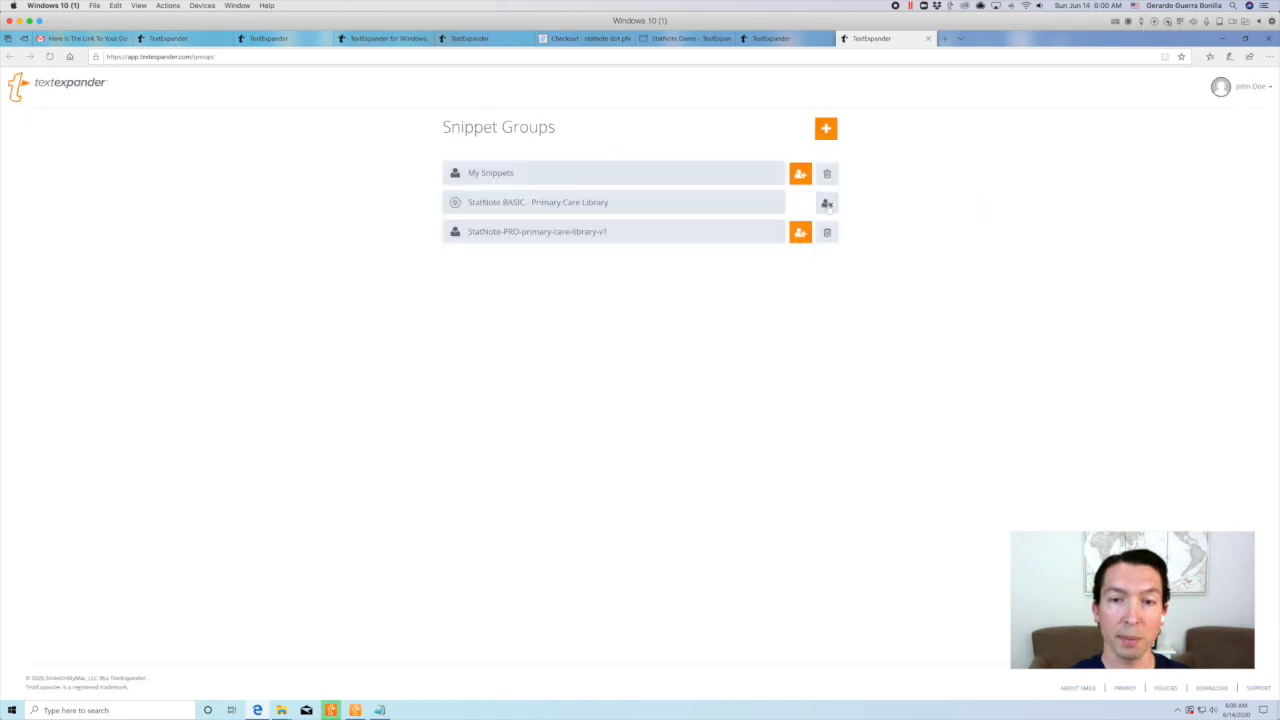
left_click(826, 202)
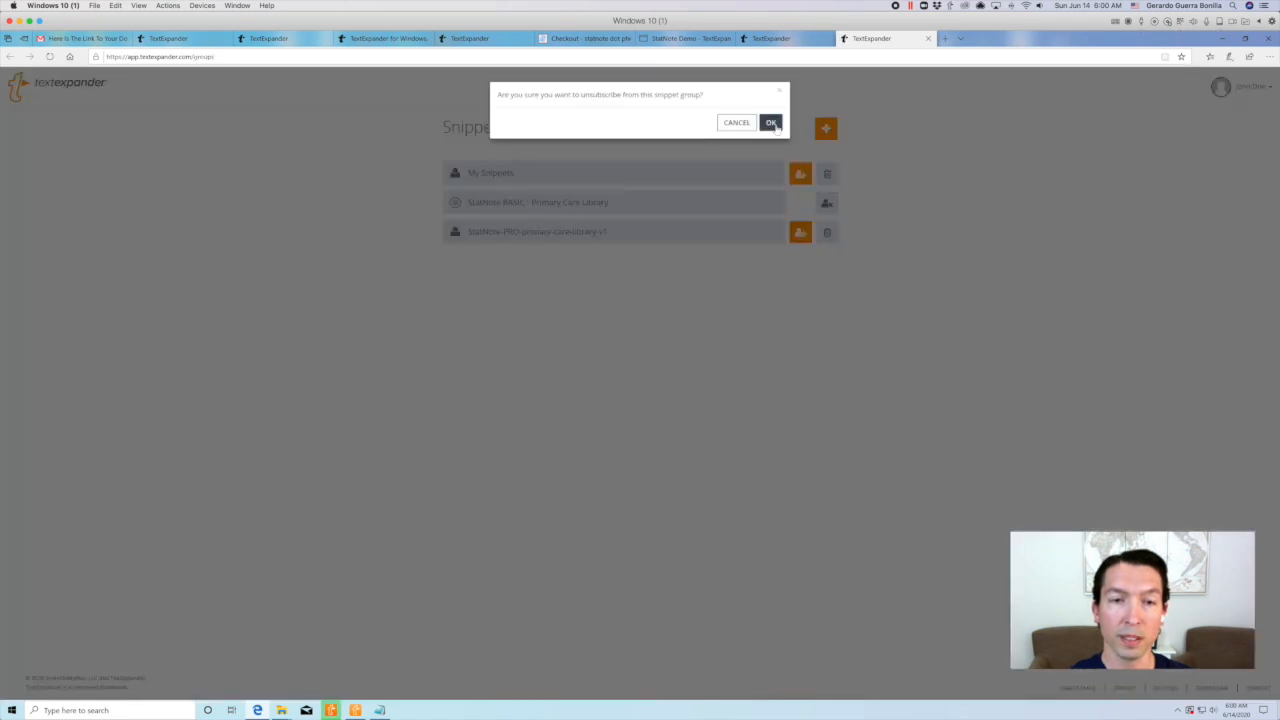
left_click(772, 122)
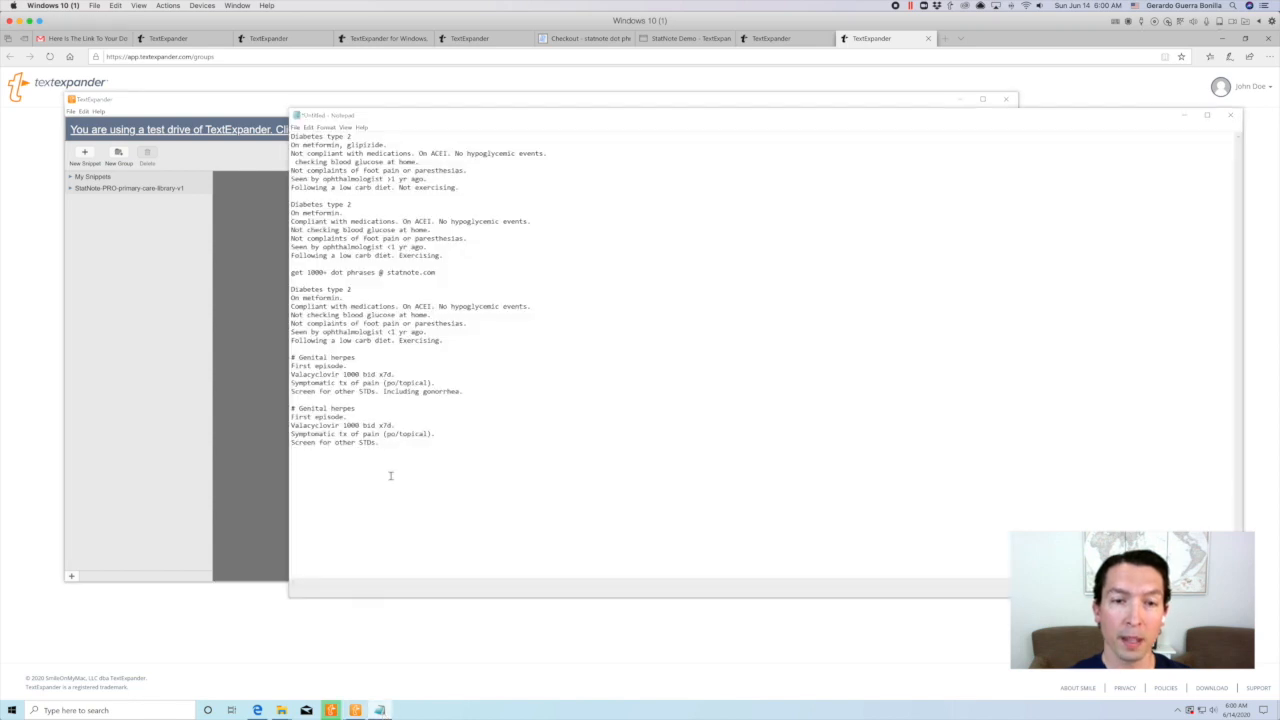
type("genital herpes")
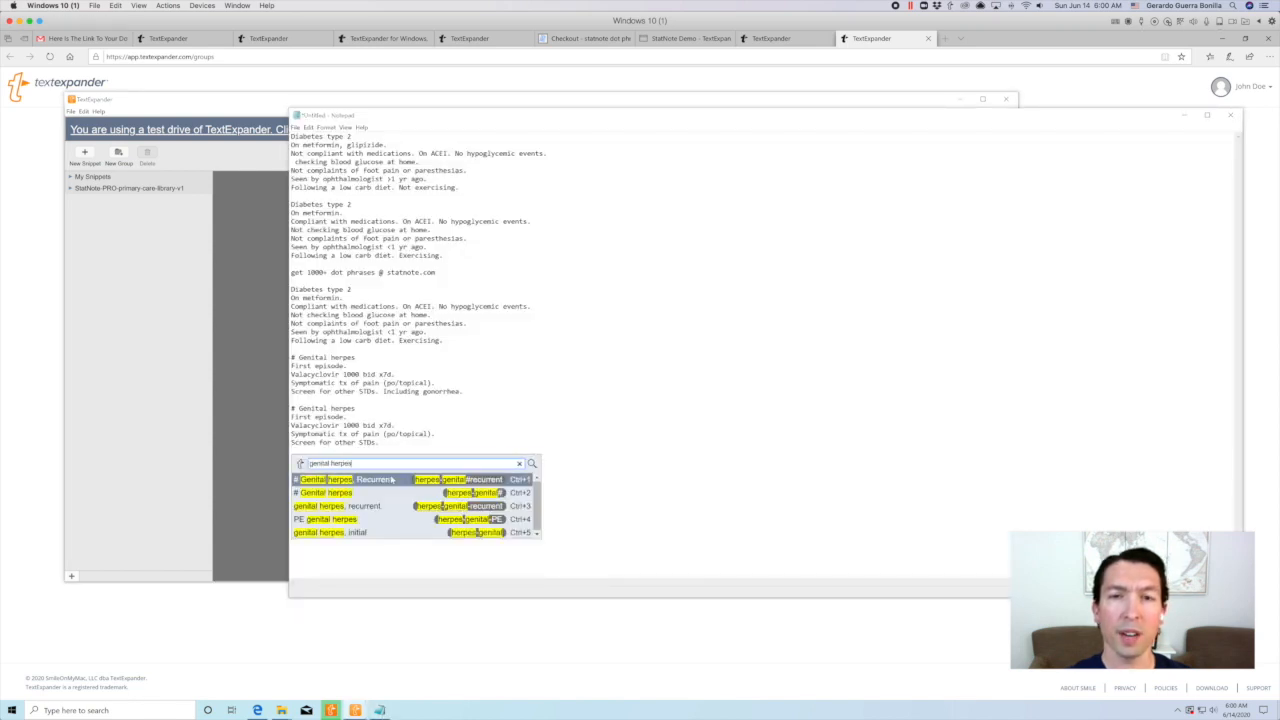